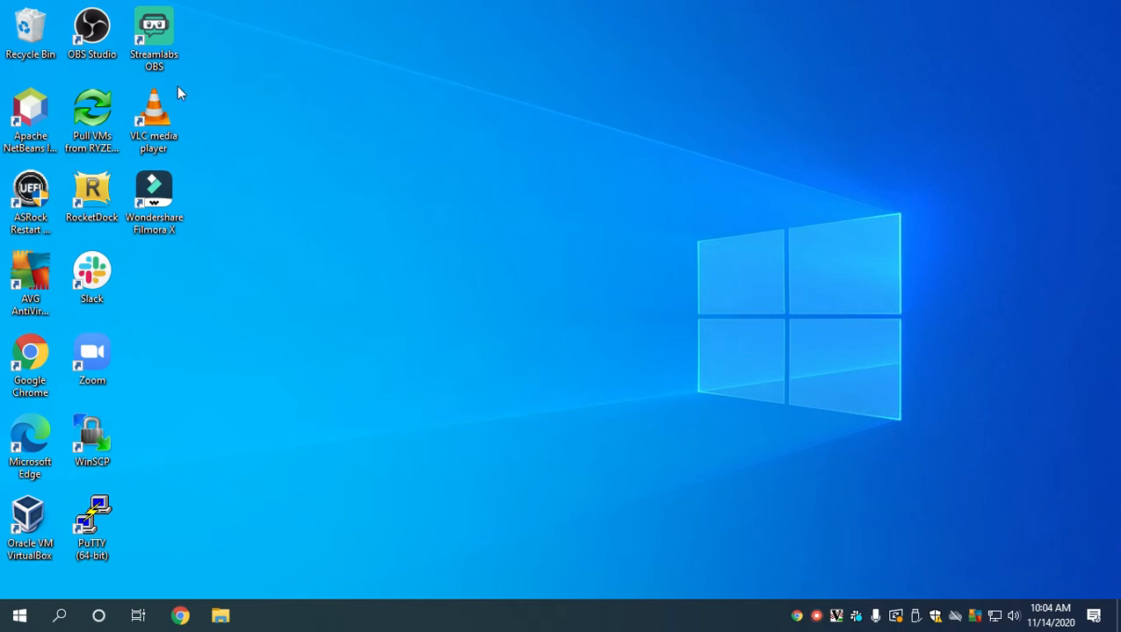
- Launch Streamlabs OBS from its desktop shortcut
click(154, 35)
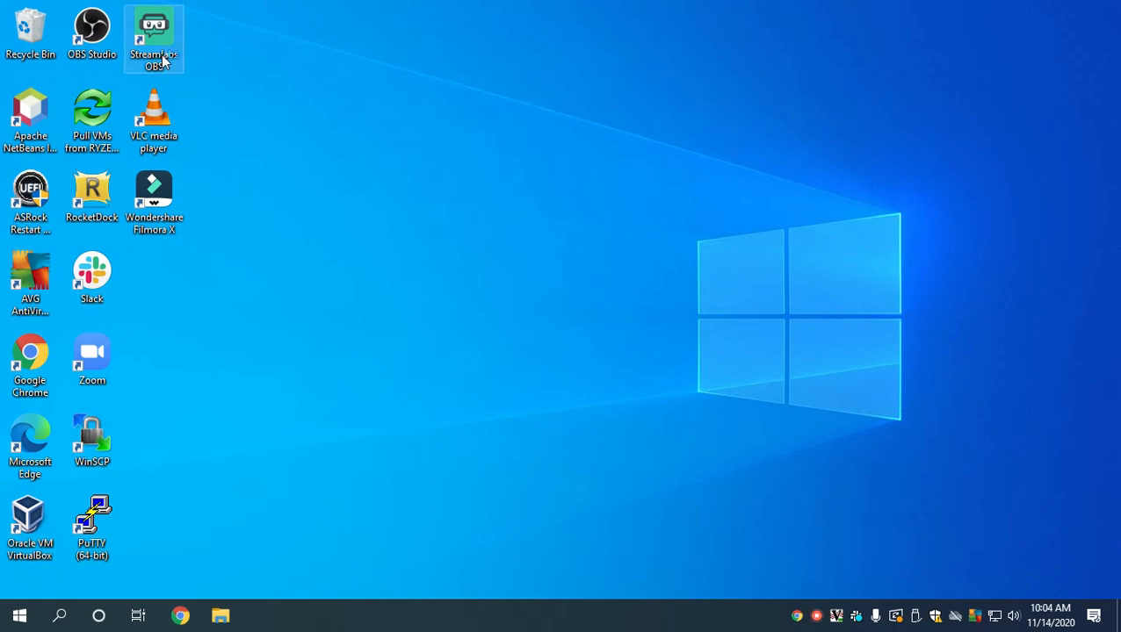
double_click(153, 31)
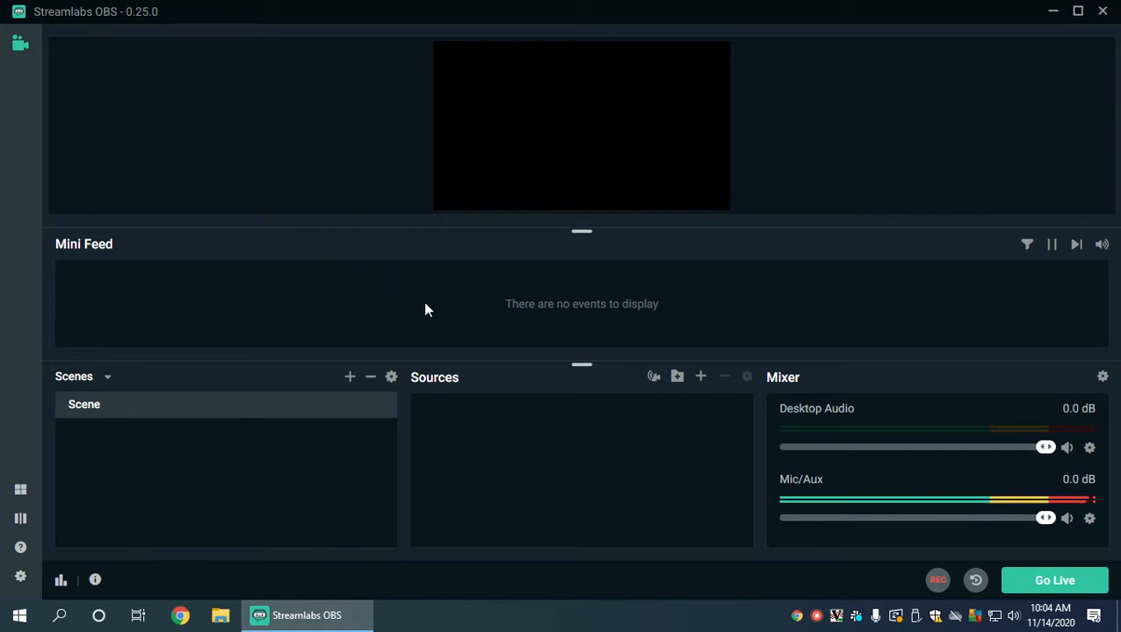
- Pick Text (GDI+) in the Add Source catalogue, keeping the default name 'Text (GDI+)'
click(113, 404)
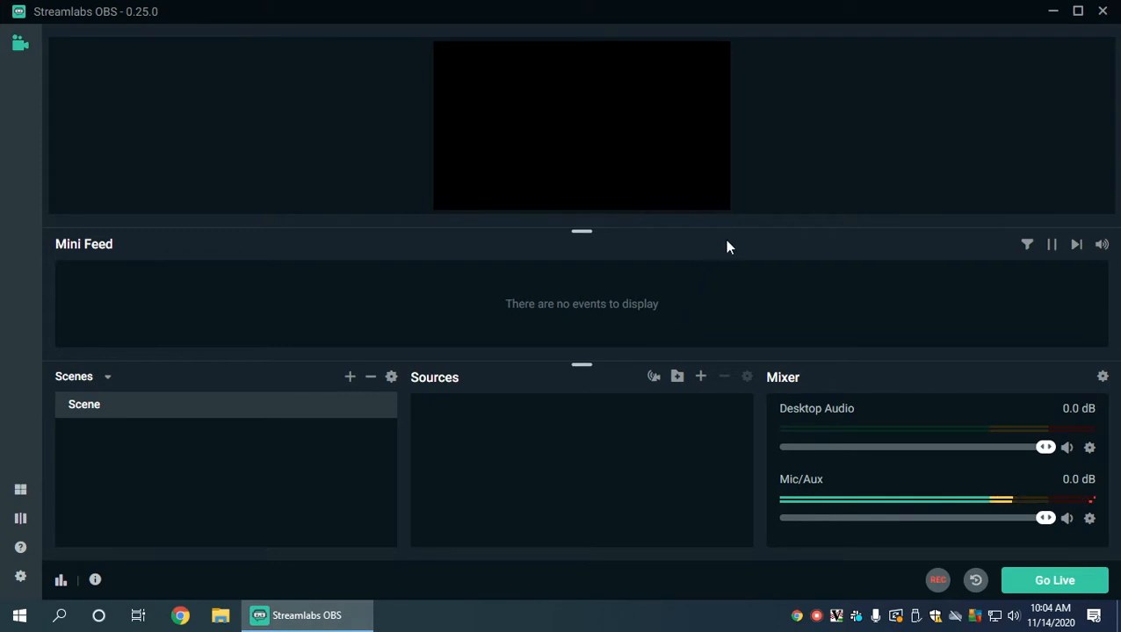
mouse_move(700, 377)
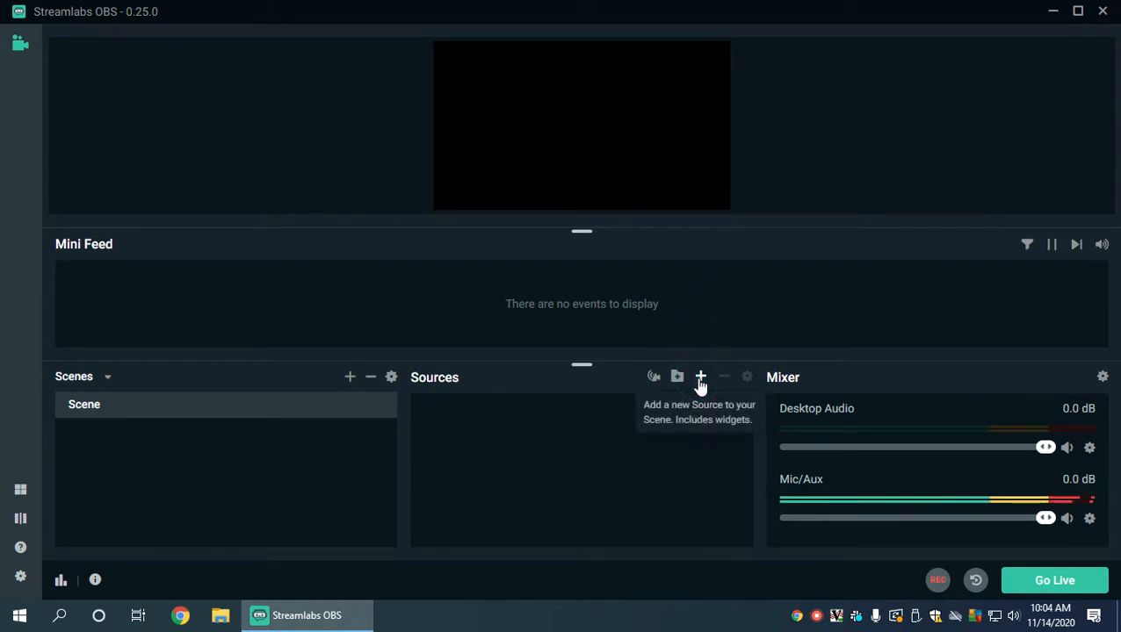
click(700, 376)
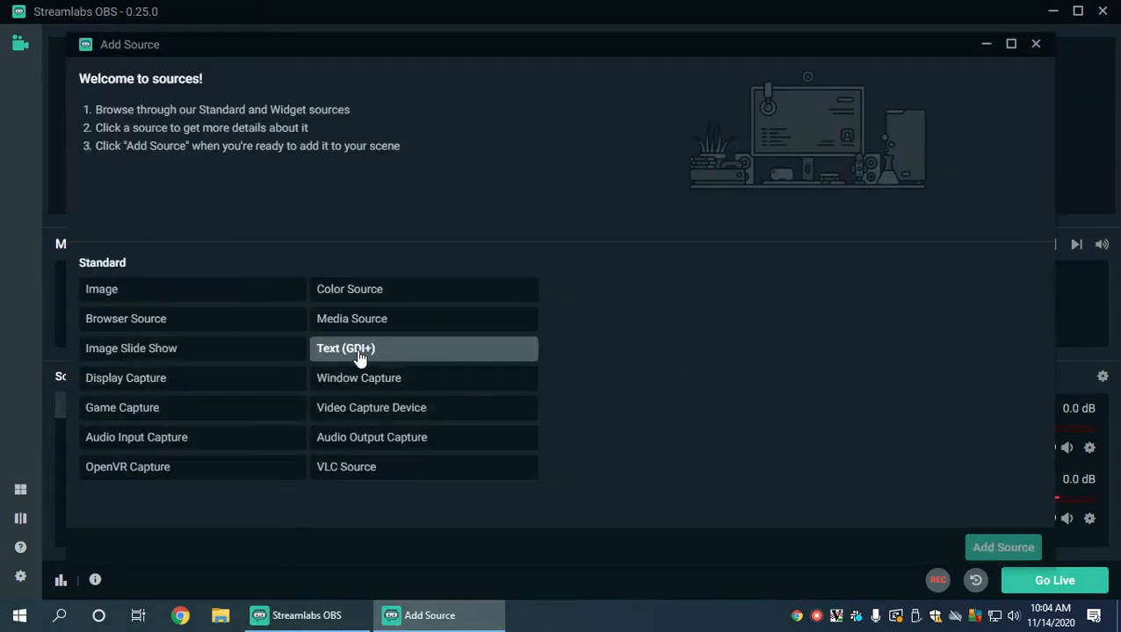
click(345, 348)
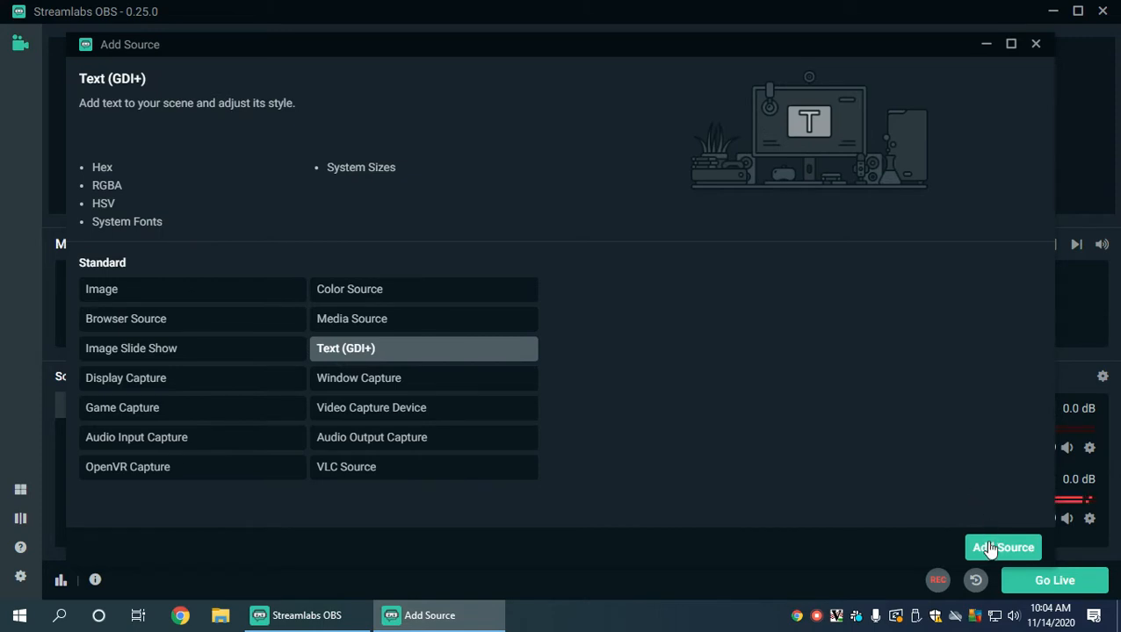
click(1003, 547)
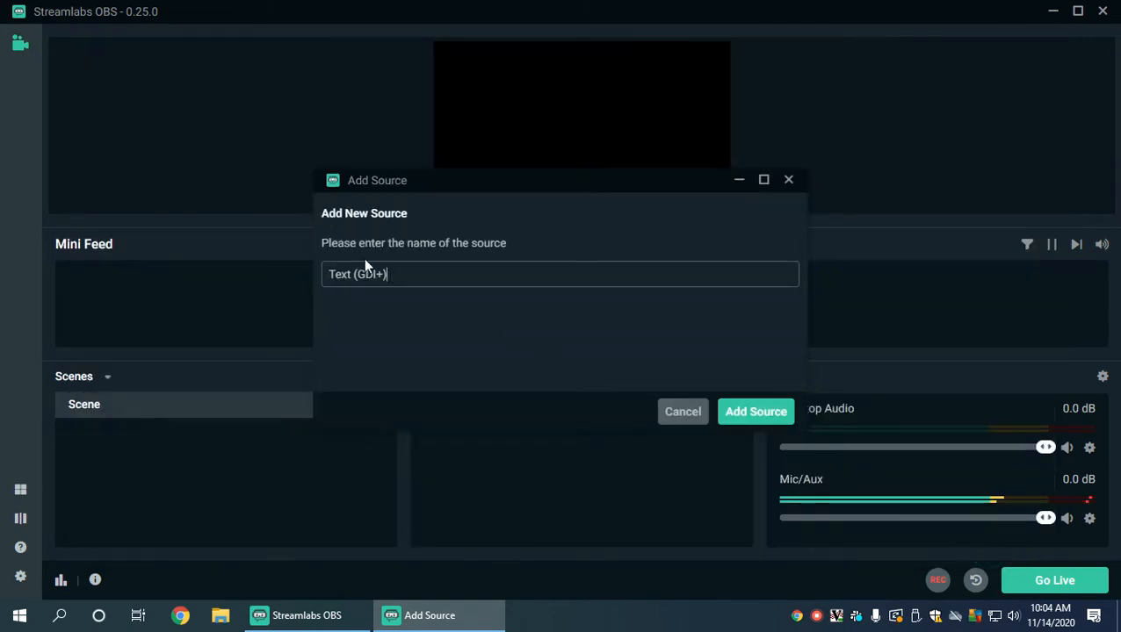
mouse_move(439, 296)
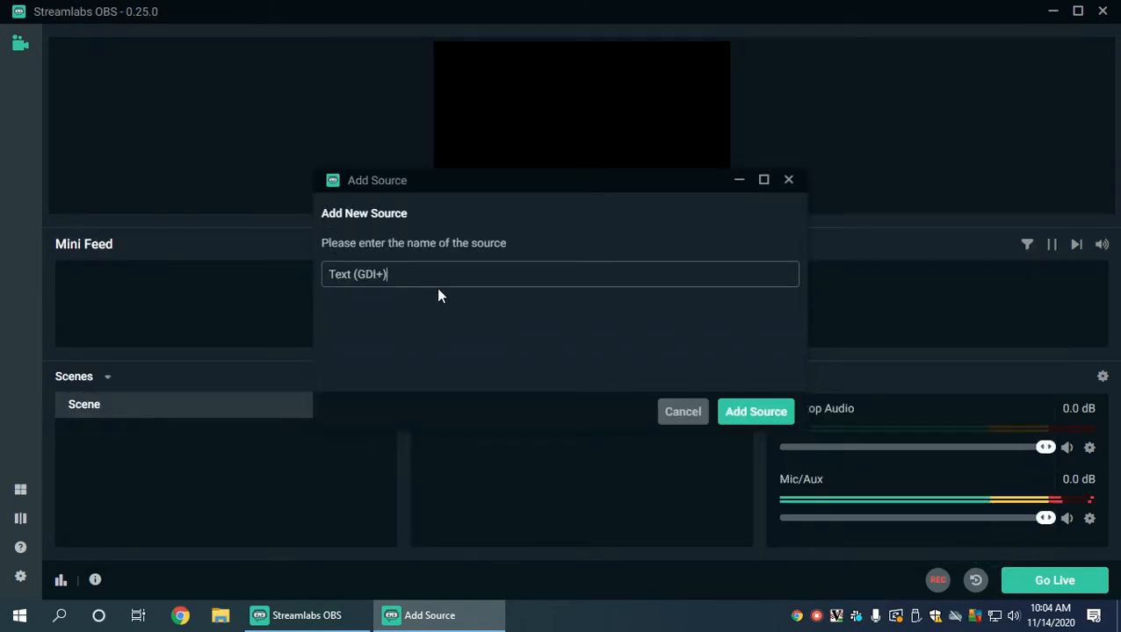
click(755, 411)
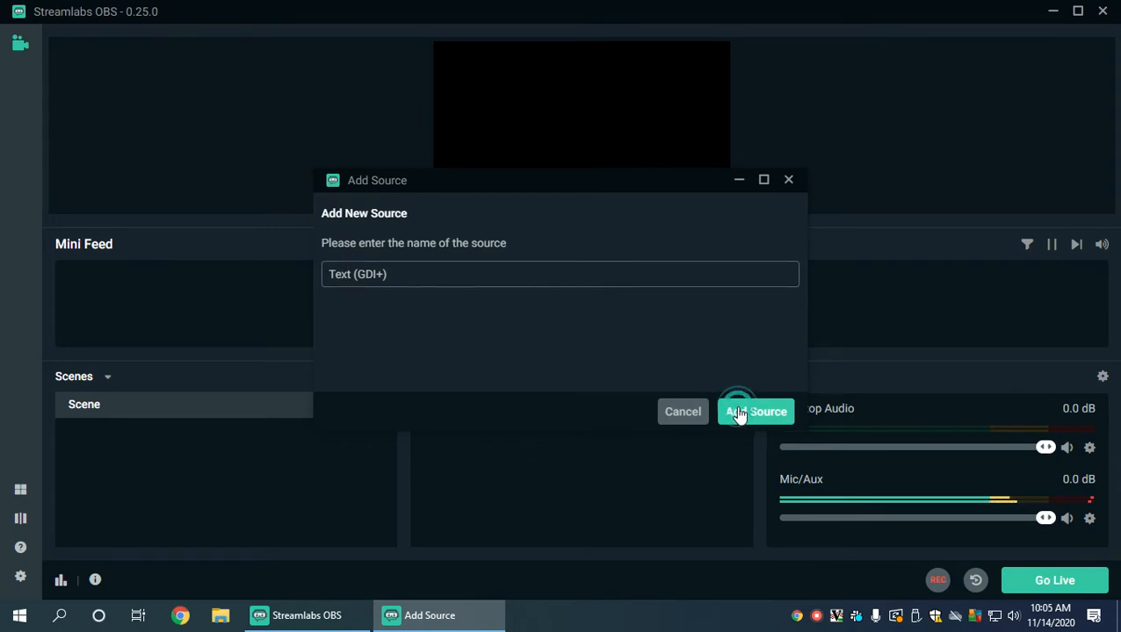
- Confirm the source name and type the like-and-subscribe message ending with 'questions!'
click(755, 411)
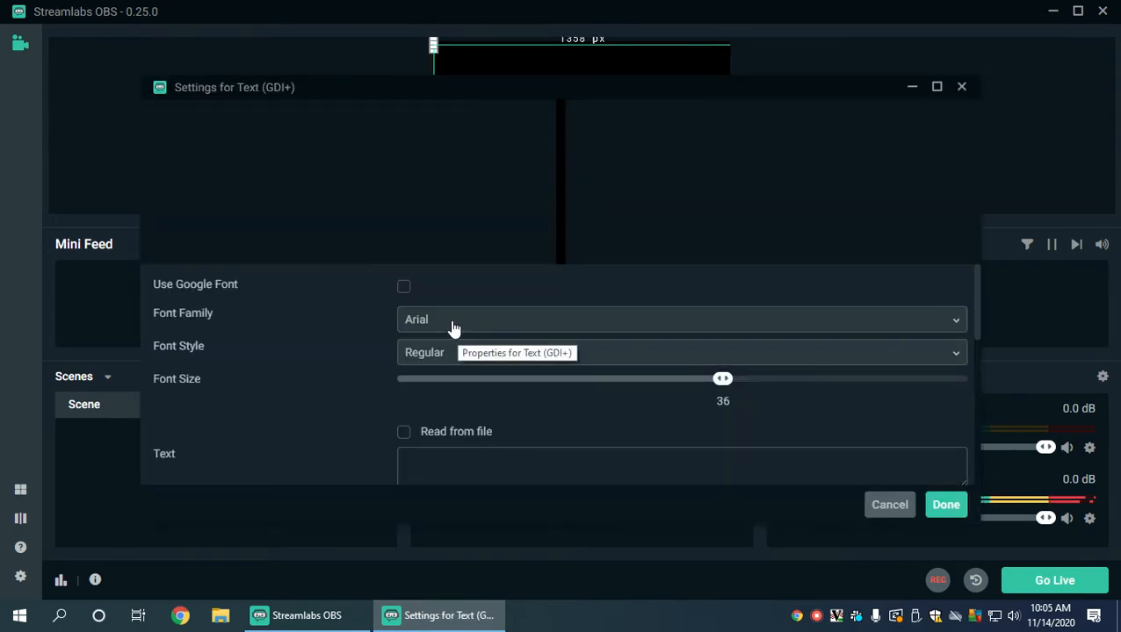
scroll(down, 3)
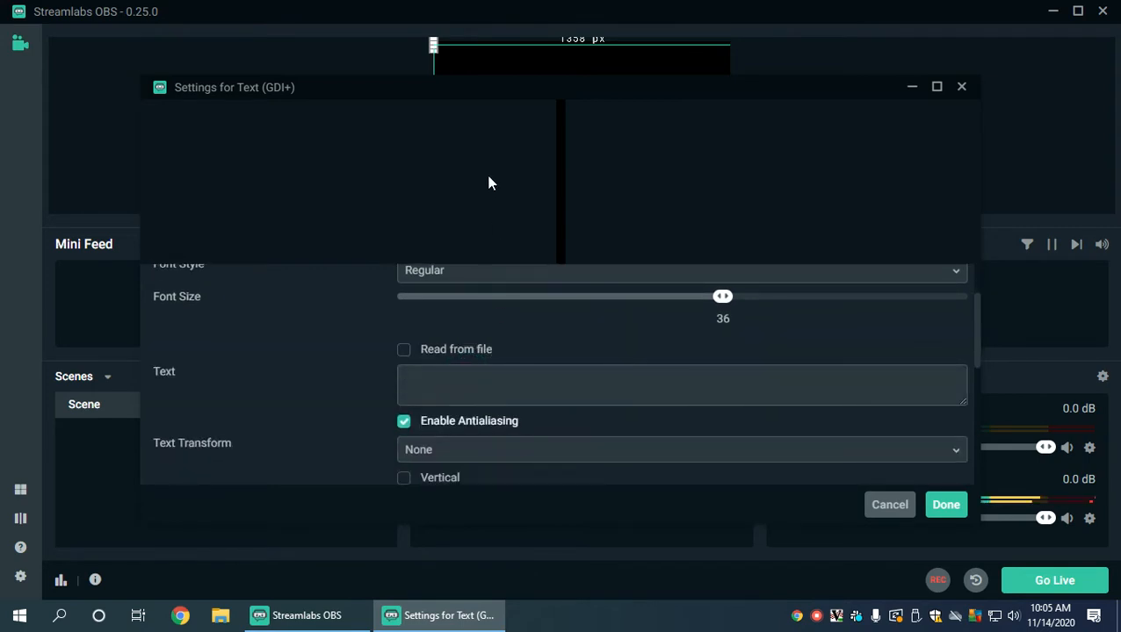
text(Please like and sub)
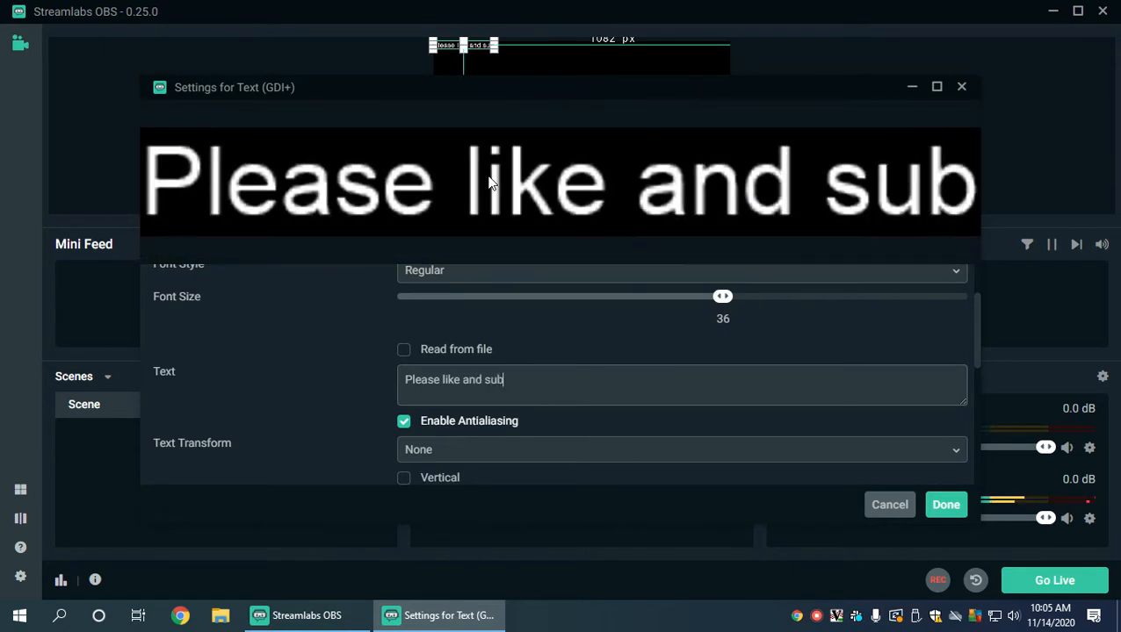
text(scribe if this)
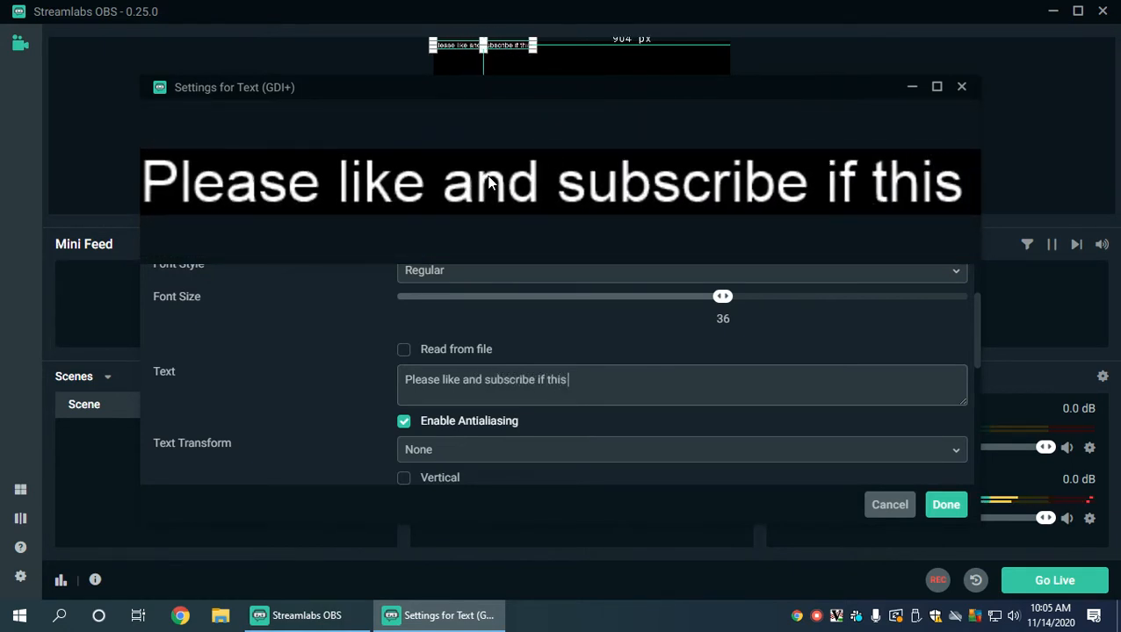
text(video is useful an)
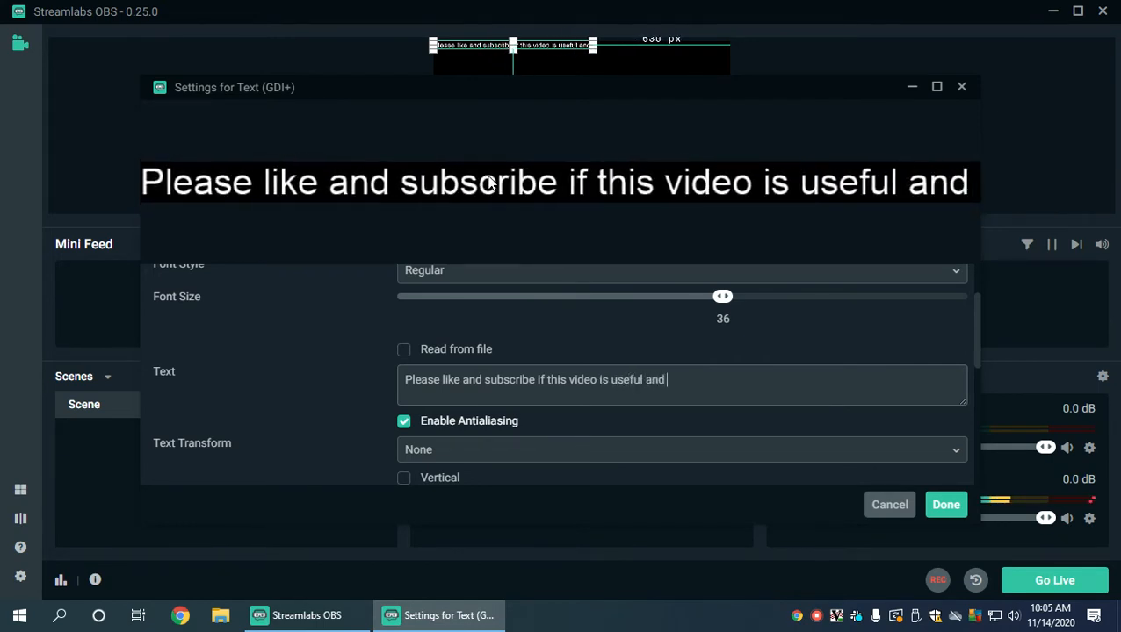
text(don't forget to comment in if)
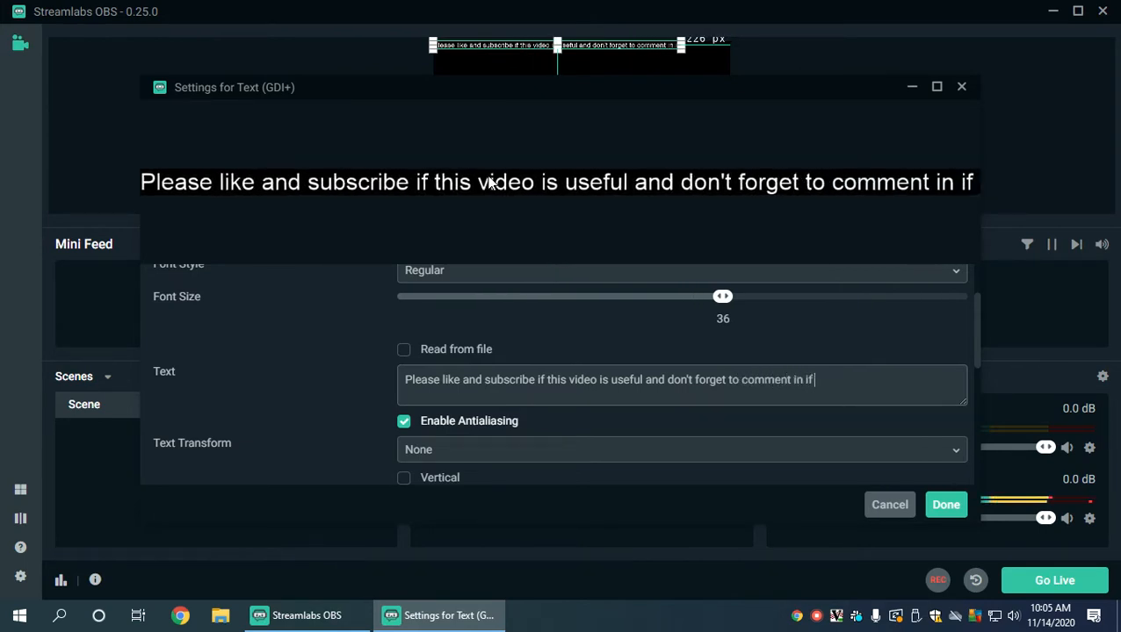
text(you have any)
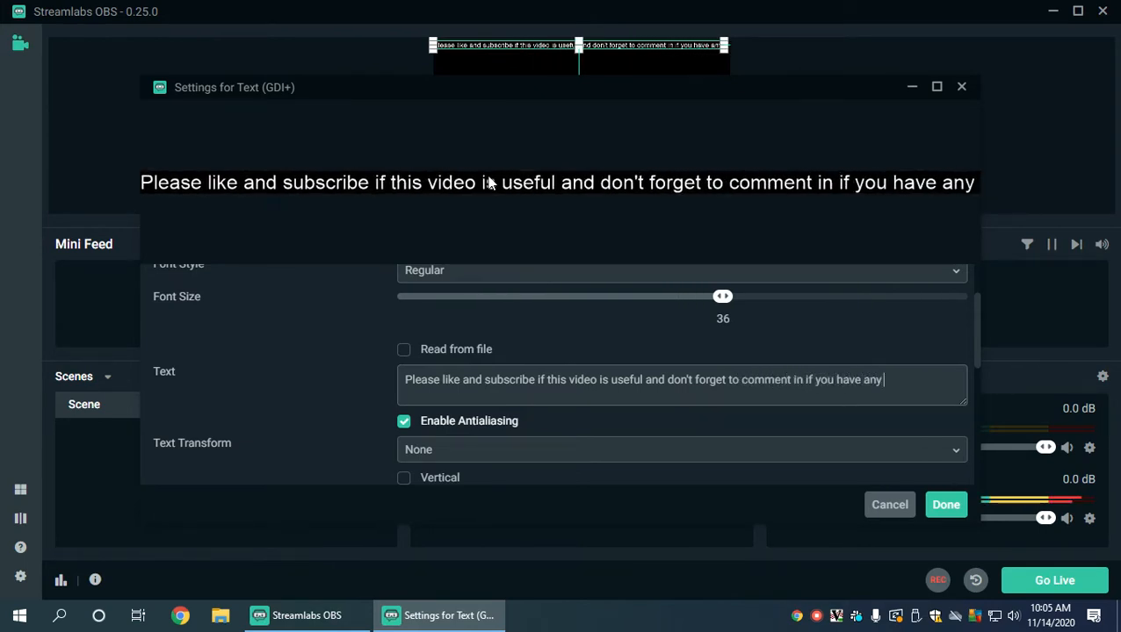
text(questions!)
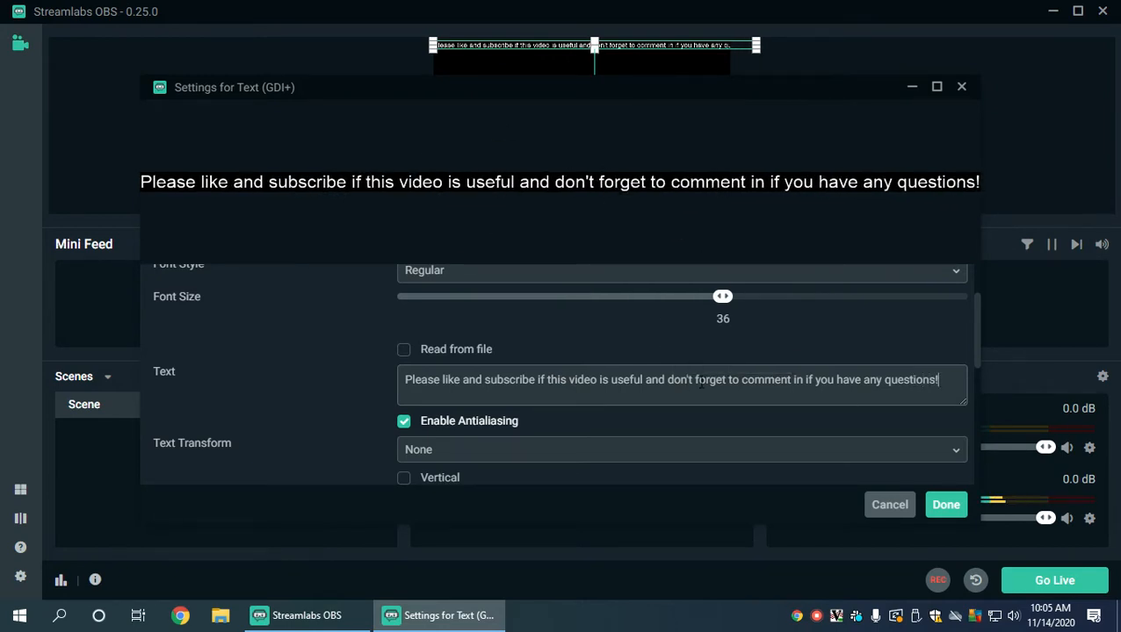
mouse_move(946, 504)
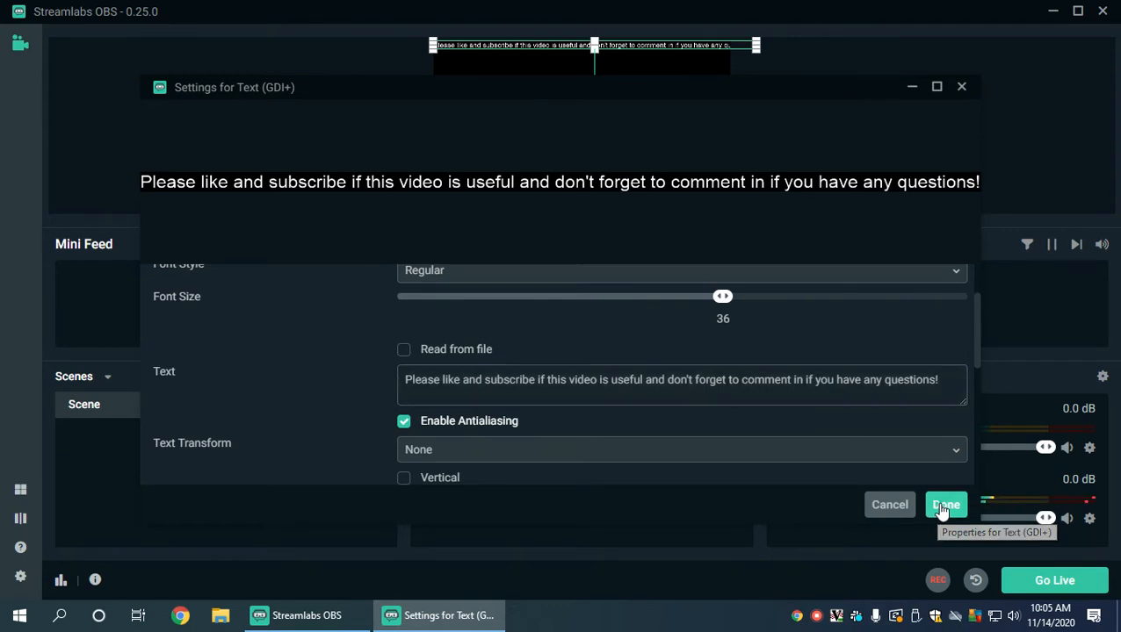
- Save the text settings and drag the message to the canvas bottom
click(946, 505)
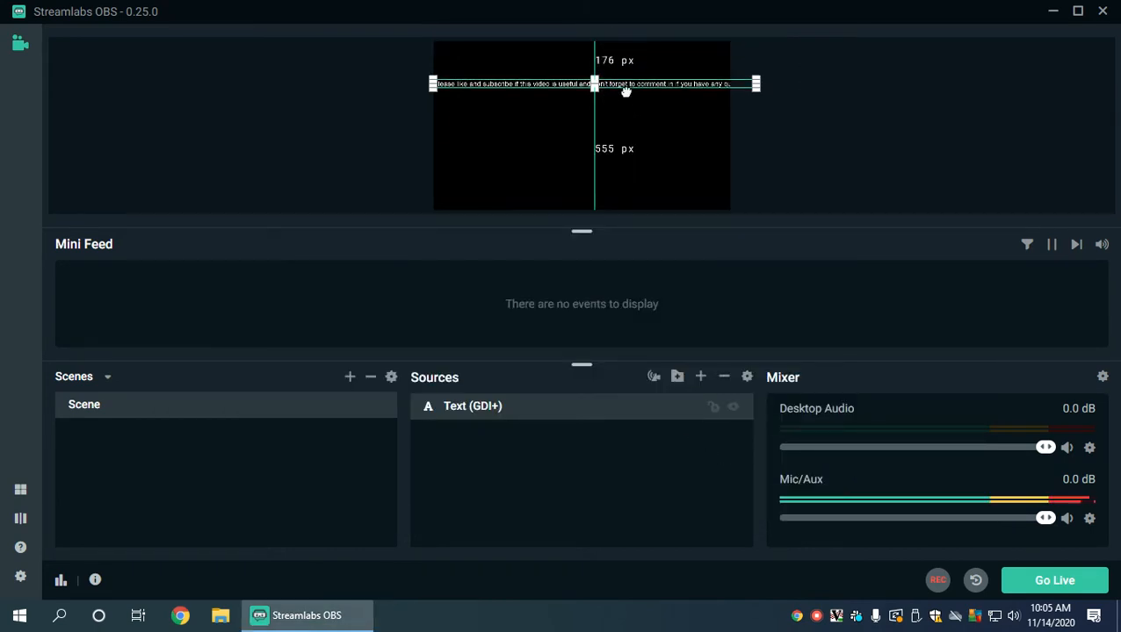
drag(595, 83, 594, 187)
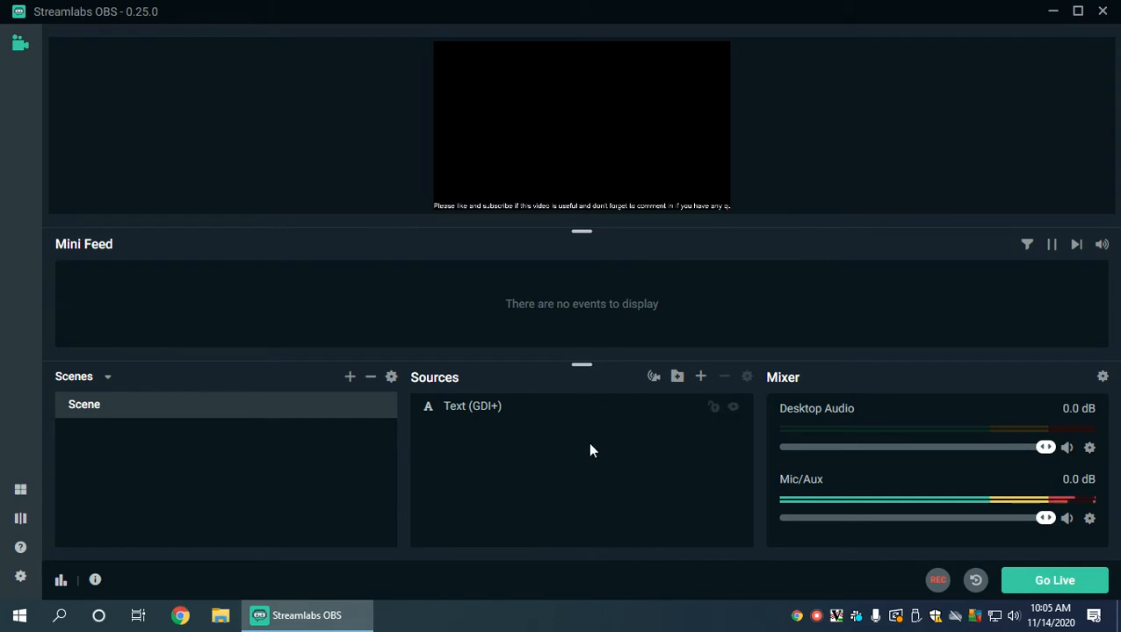
mouse_move(493, 420)
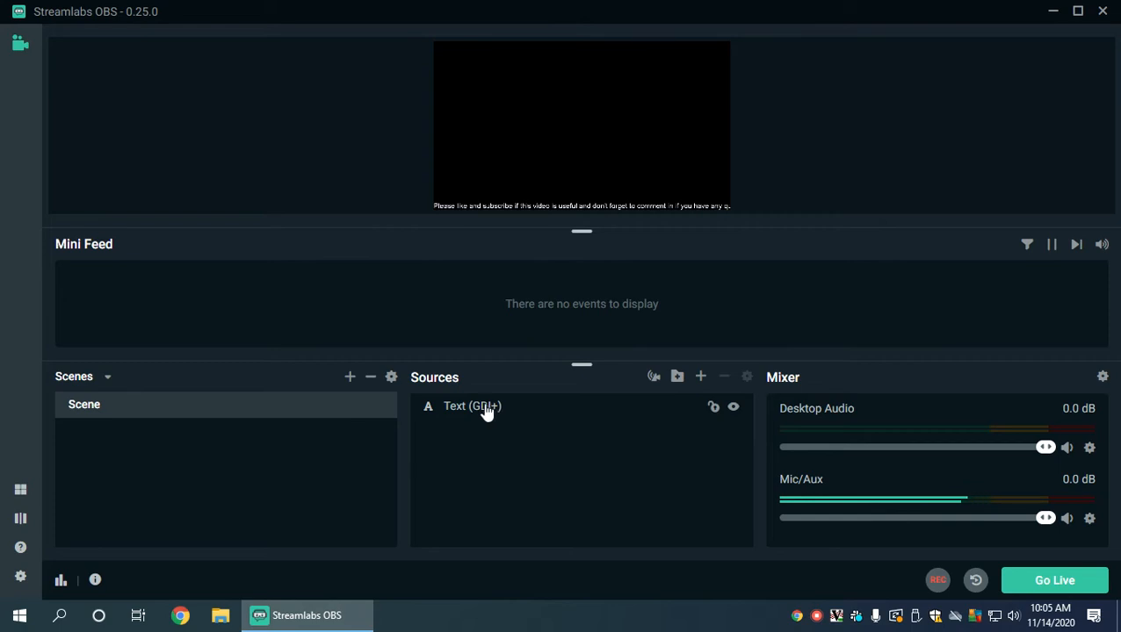
- Open Filters for the Text (GDI+) source from its right-click menu
right_click(471, 405)
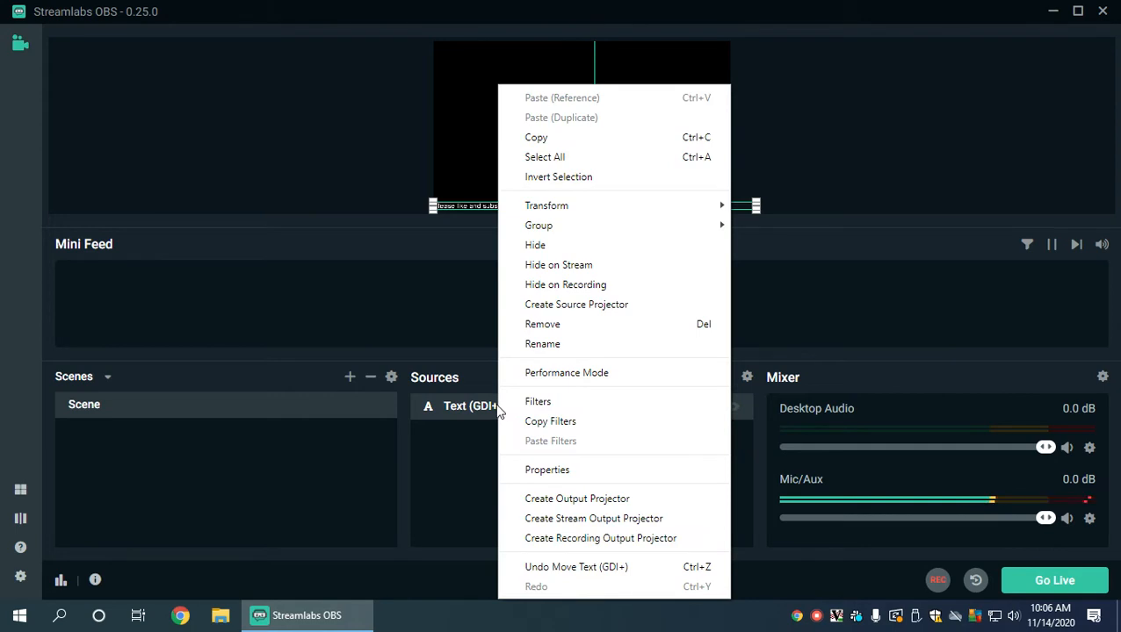
mouse_move(538, 402)
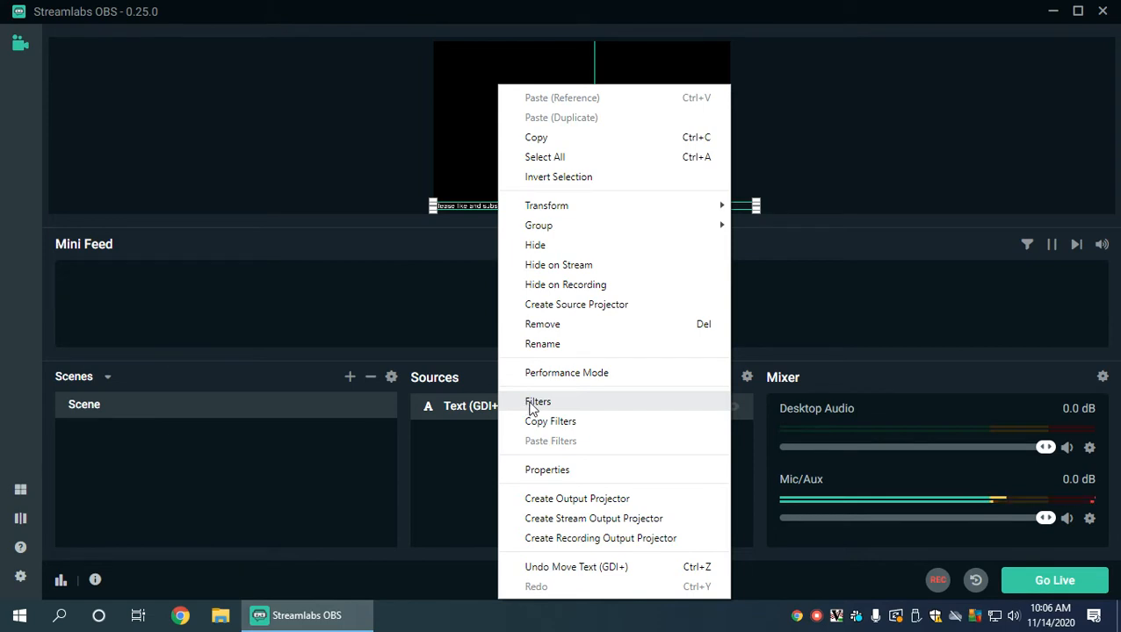
click(537, 402)
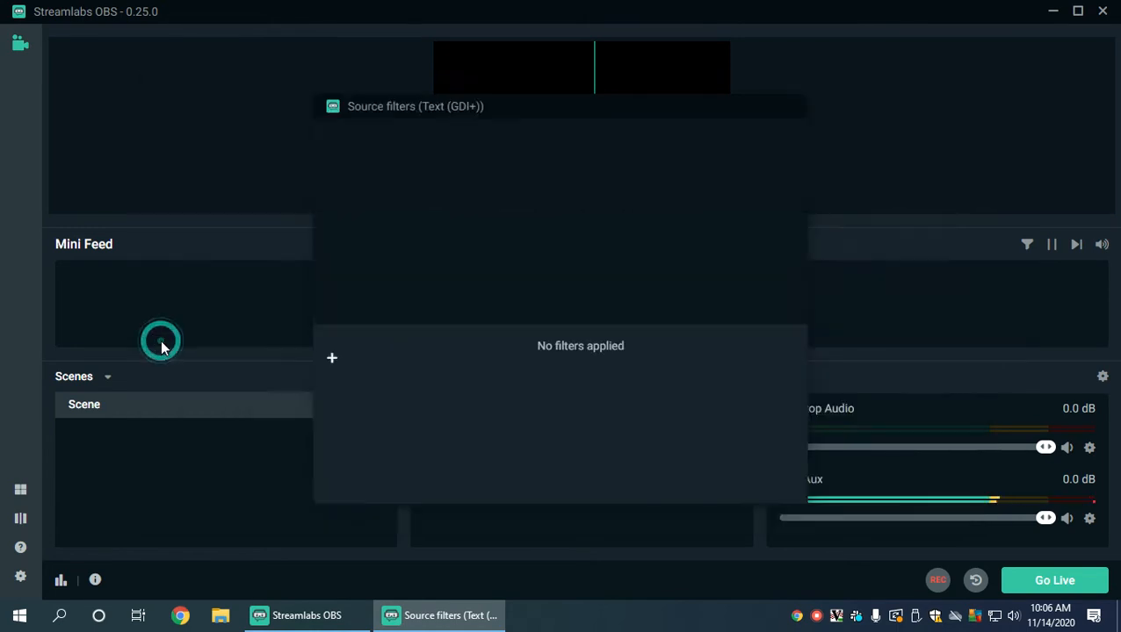
- Add a filter of type Scroll to the Text (GDI+) source
click(332, 358)
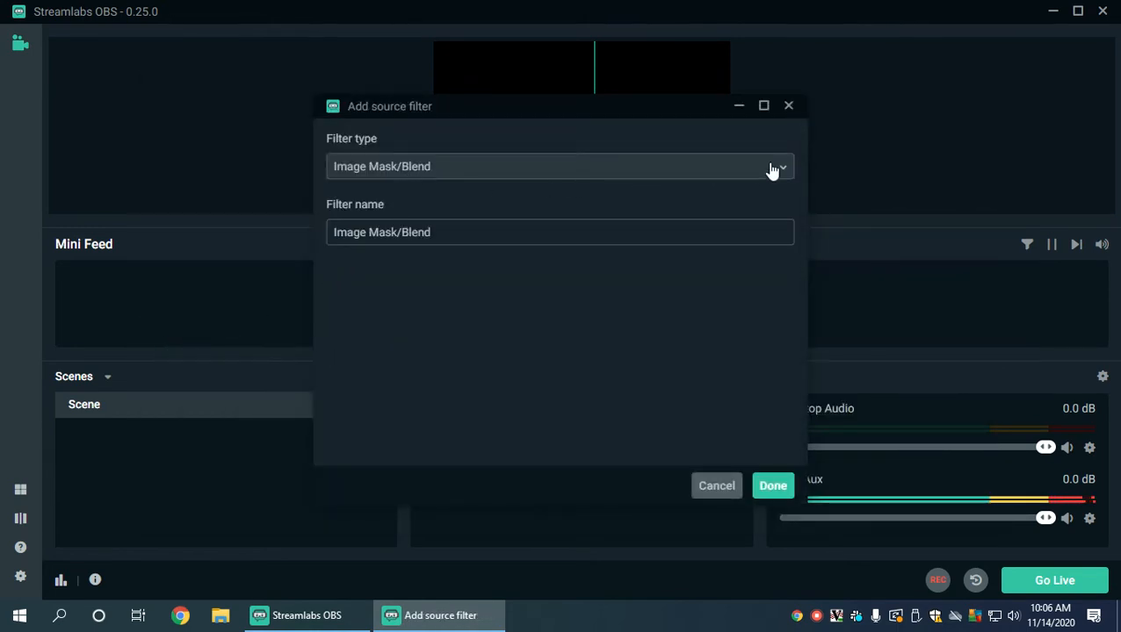
click(560, 166)
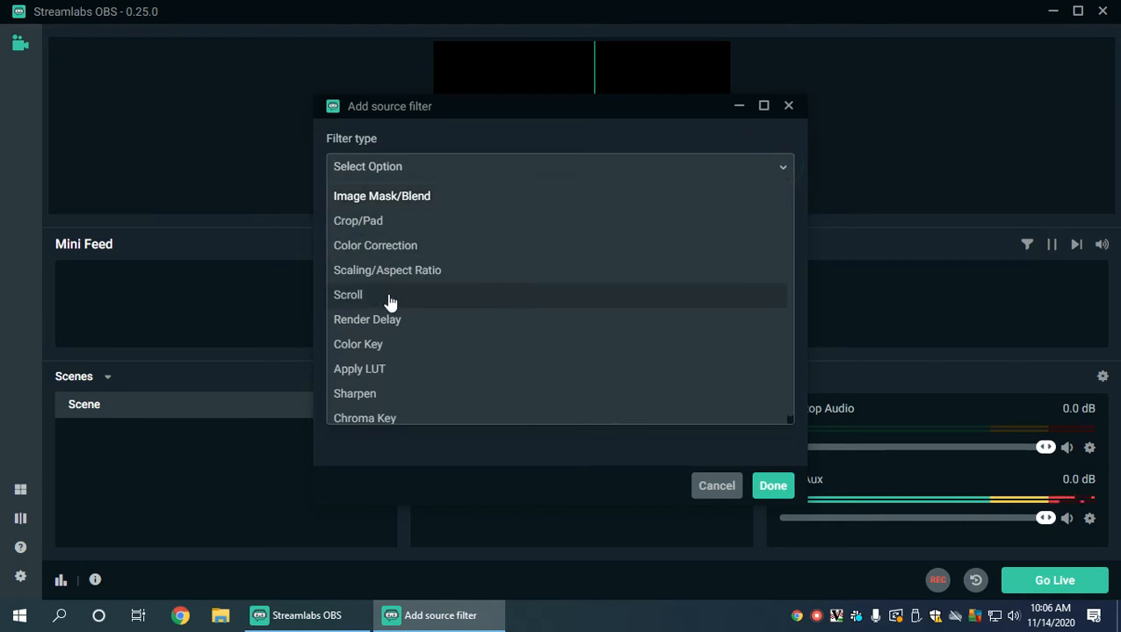
click(348, 294)
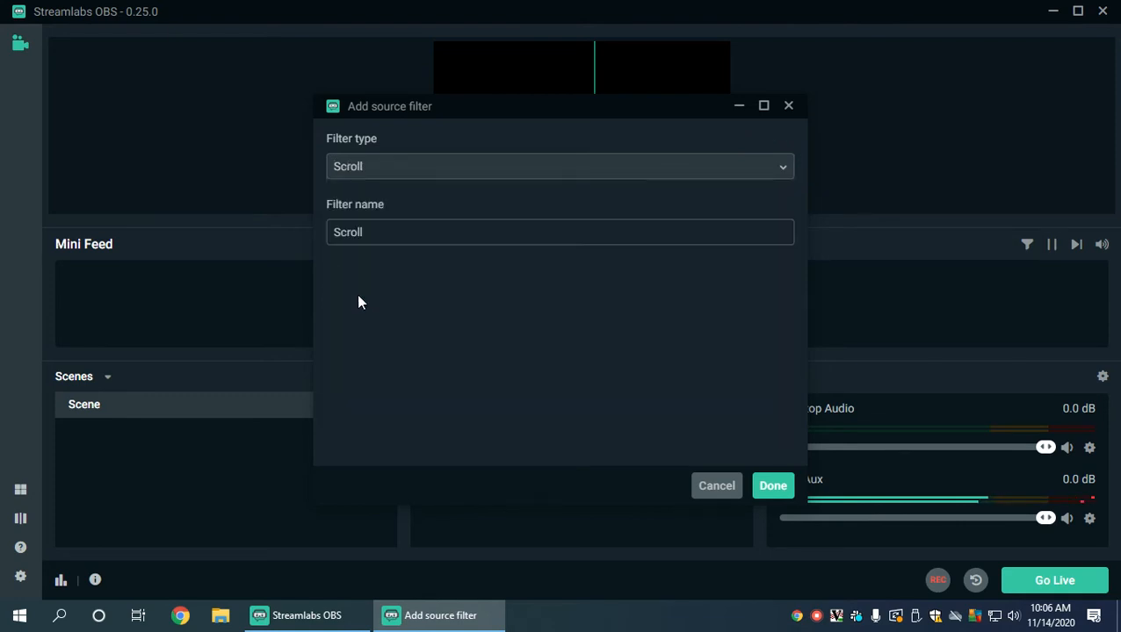
click(772, 486)
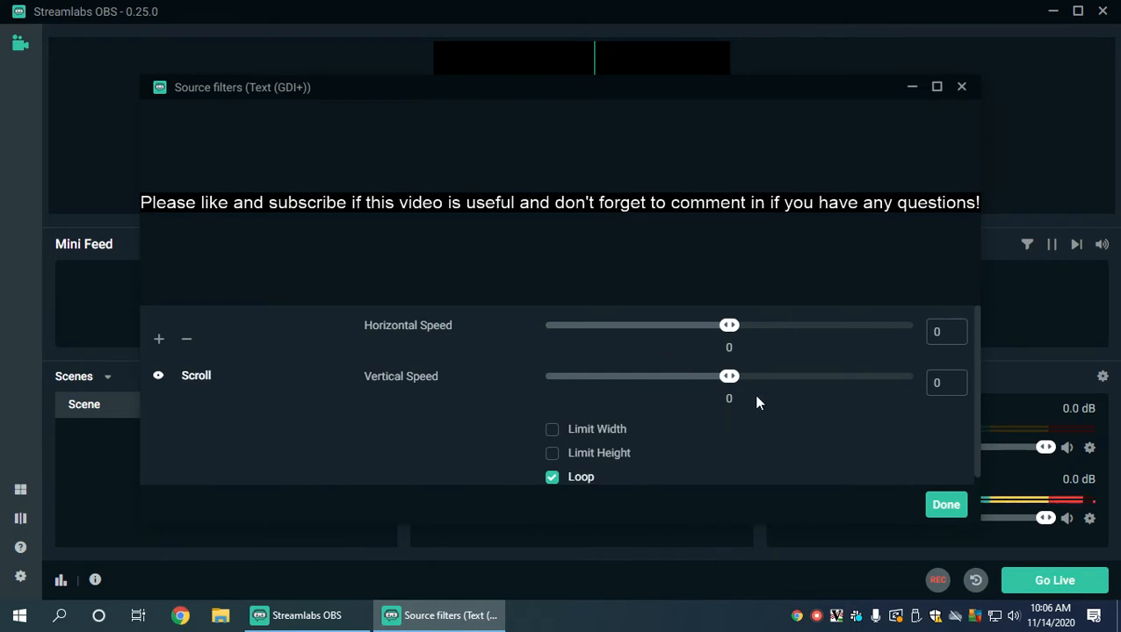
mouse_move(420, 385)
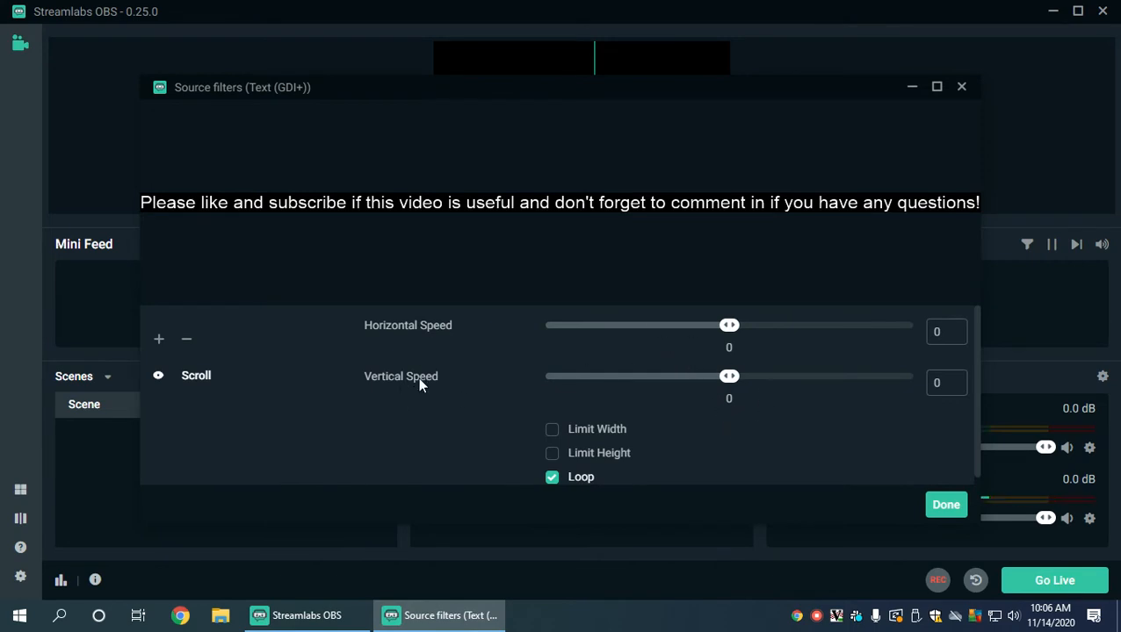
mouse_move(586, 220)
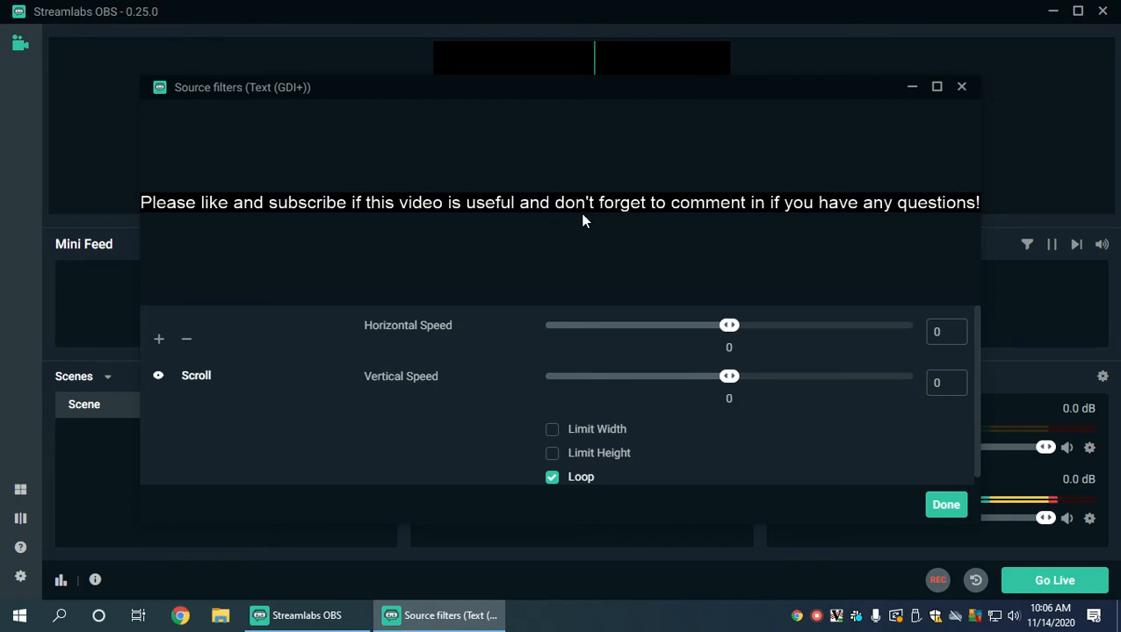
mouse_move(391, 329)
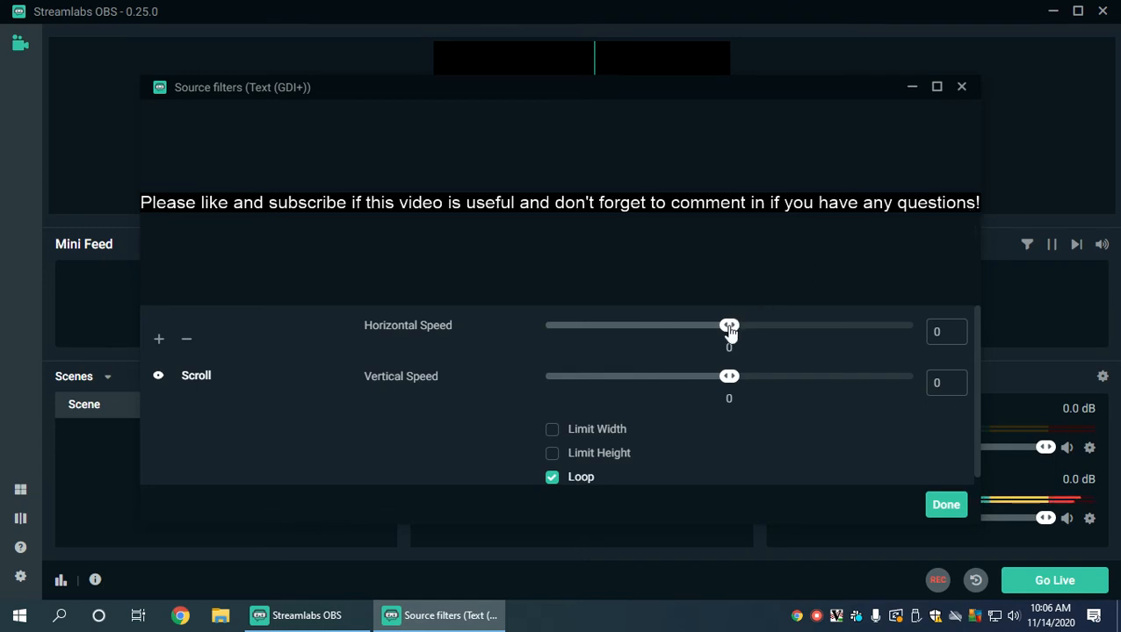
- Try various horizontal and vertical scroll speeds, returning both to zero
drag(728, 326, 755, 326)
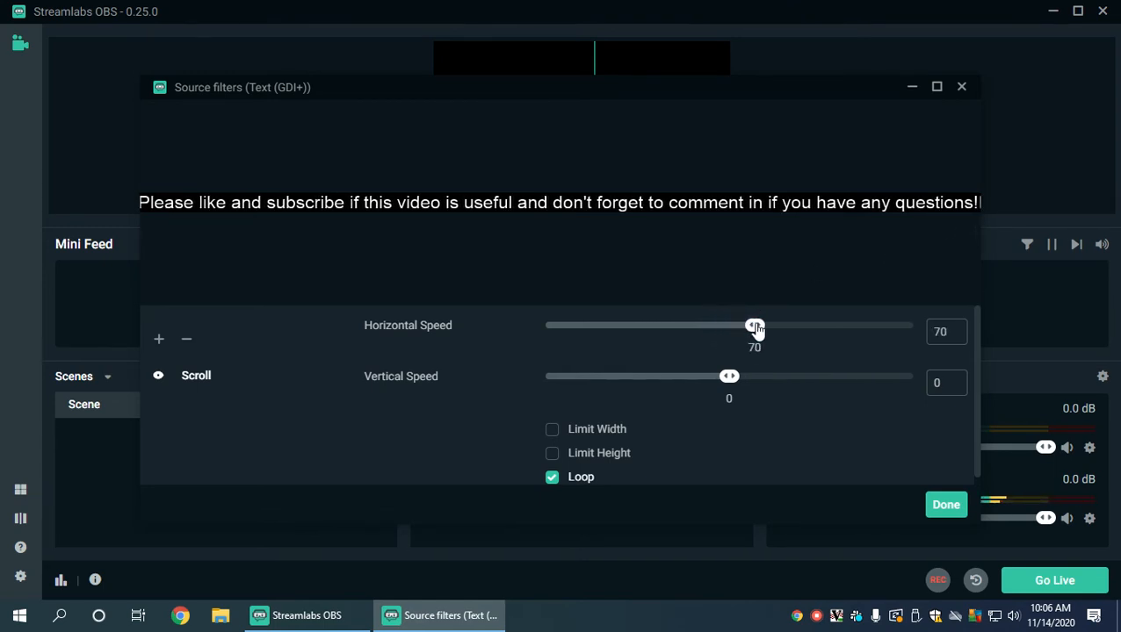
drag(754, 325, 796, 326)
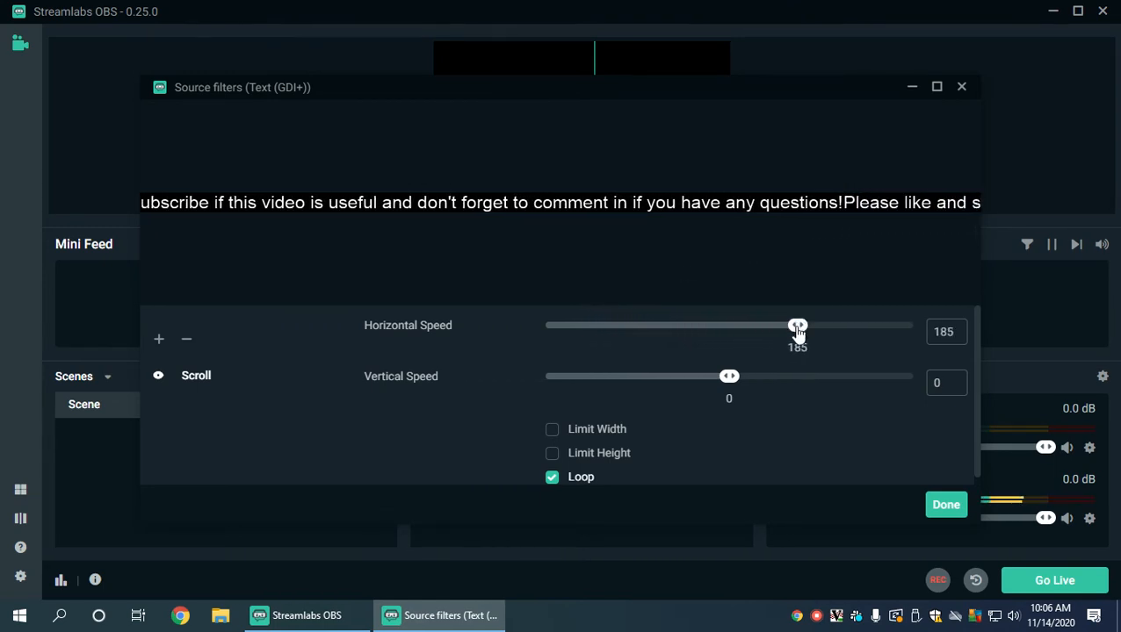
drag(797, 326, 620, 326)
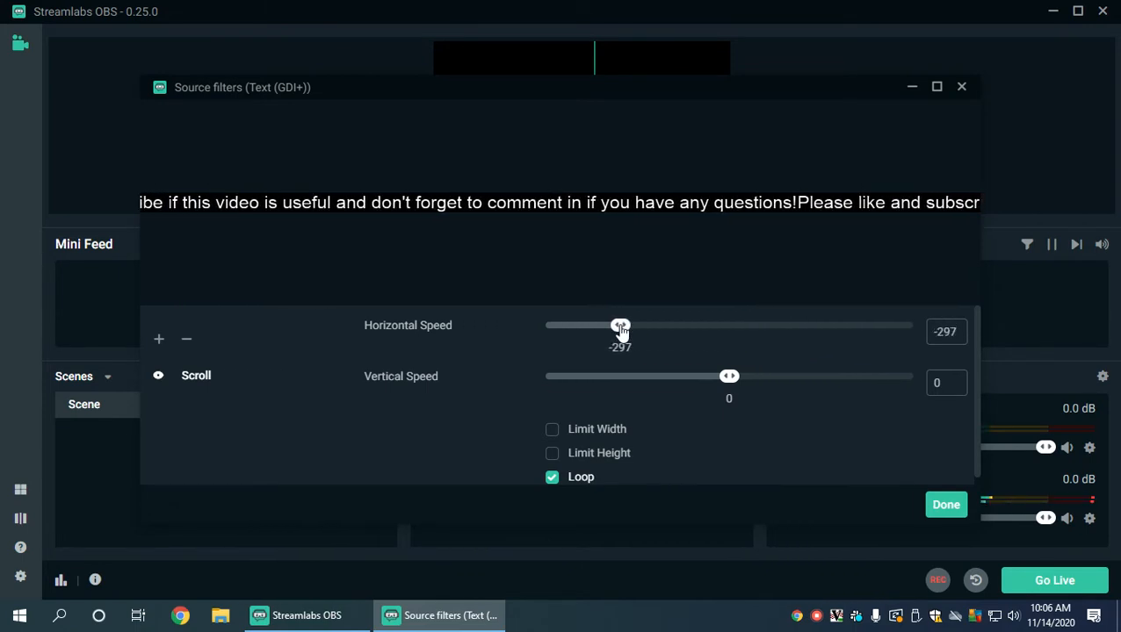
drag(620, 325, 731, 325)
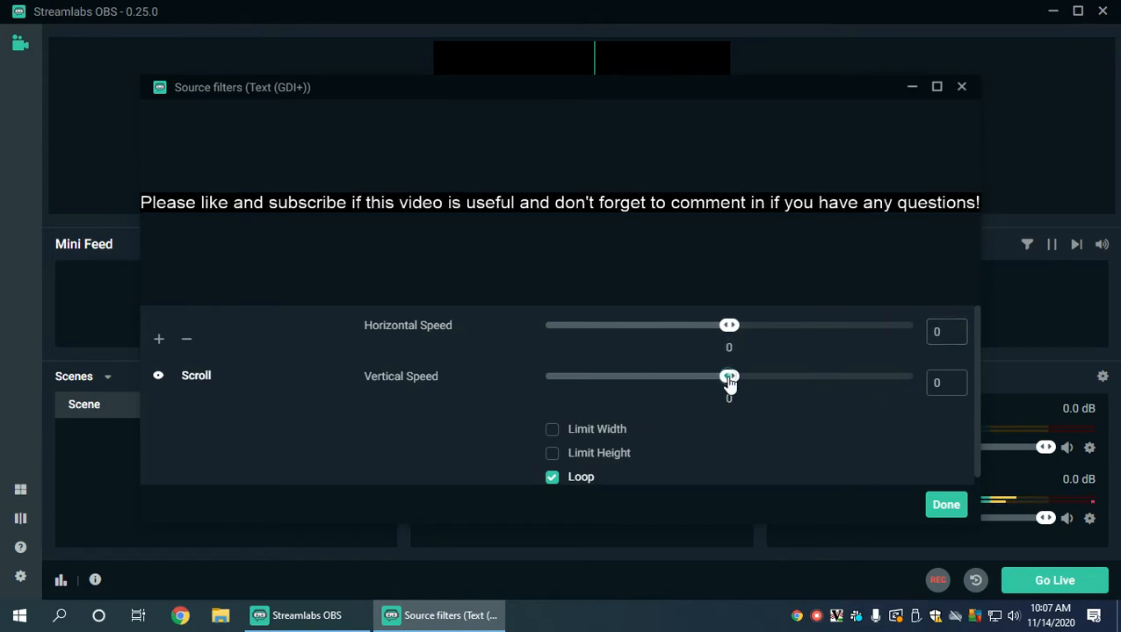
drag(729, 376, 740, 376)
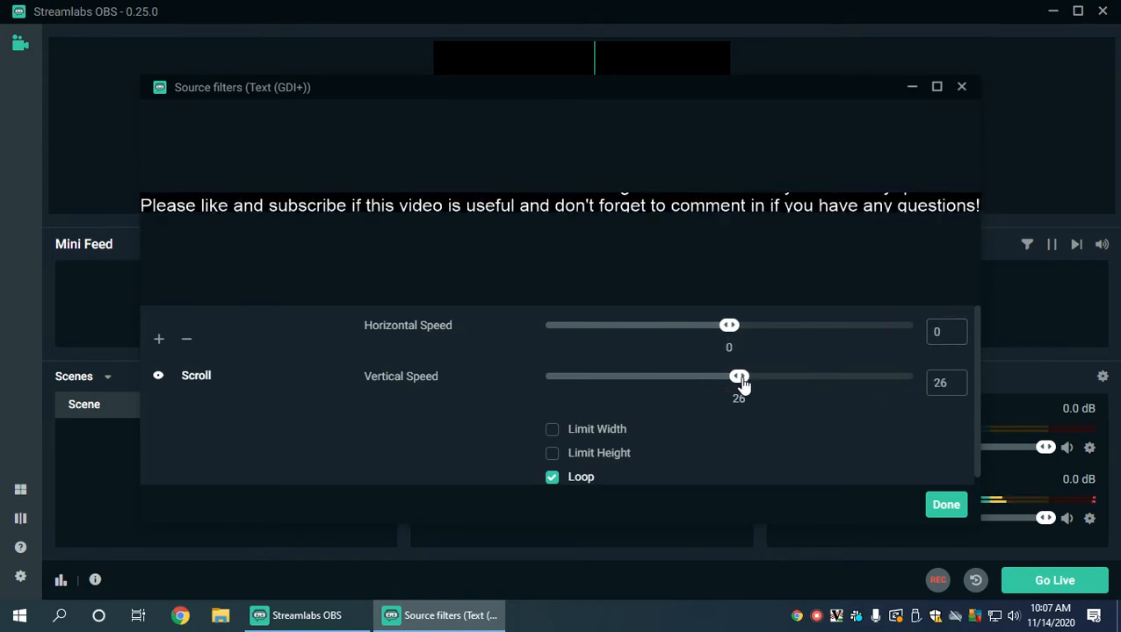
drag(738, 376, 750, 376)
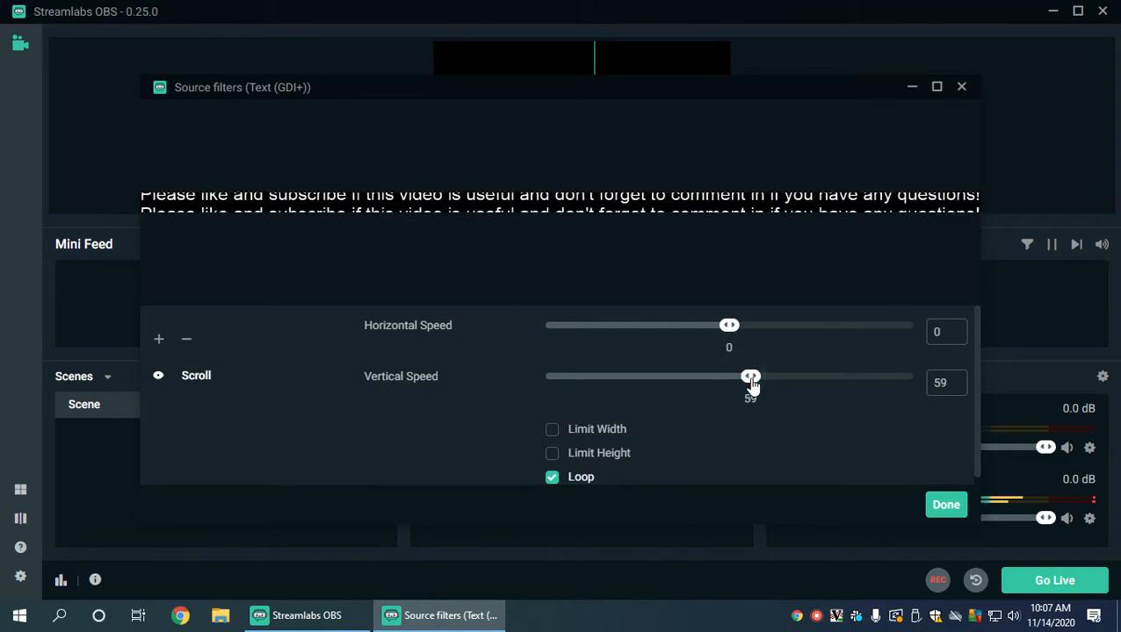
drag(751, 376, 735, 376)
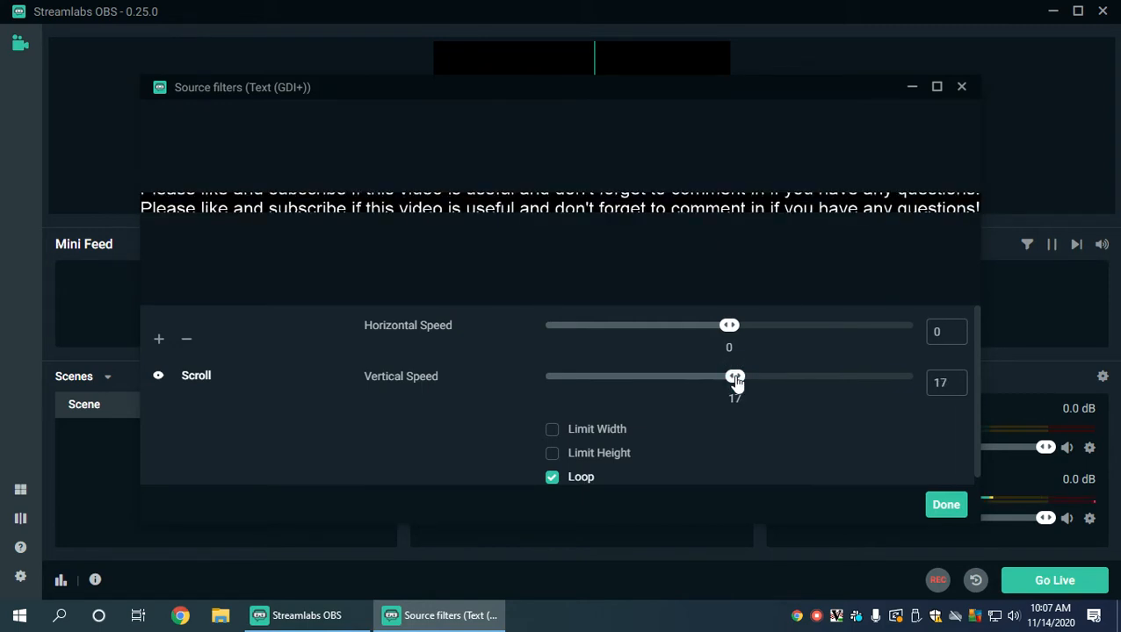
drag(735, 376, 728, 376)
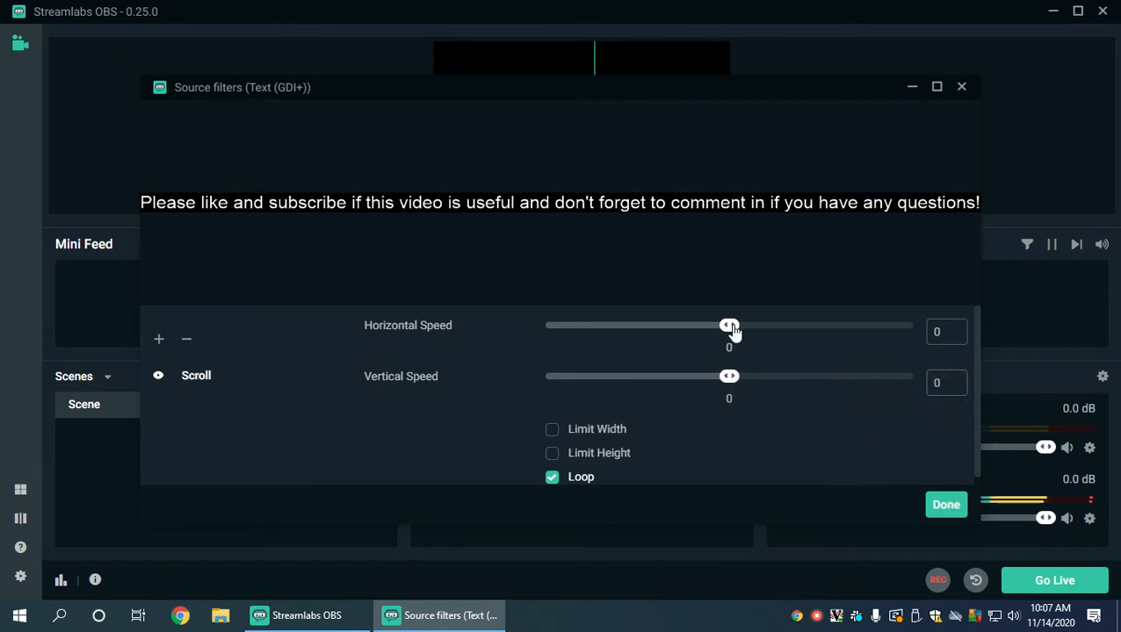
- Settle the horizontal scroll speed at 70 and close the filter
drag(728, 326, 779, 326)
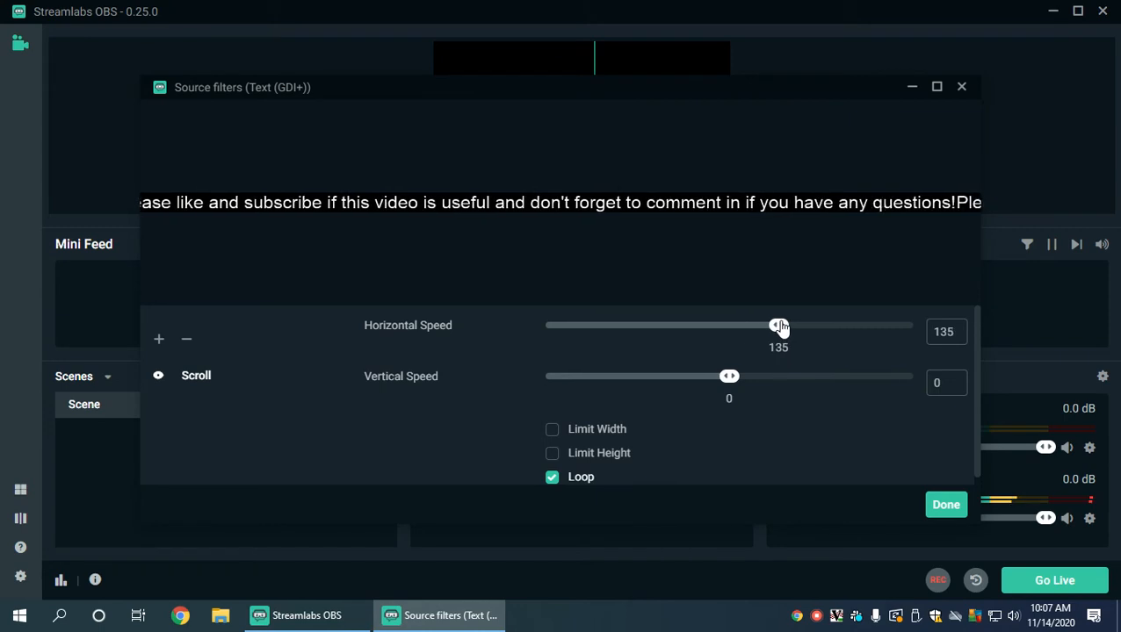
drag(778, 326, 760, 326)
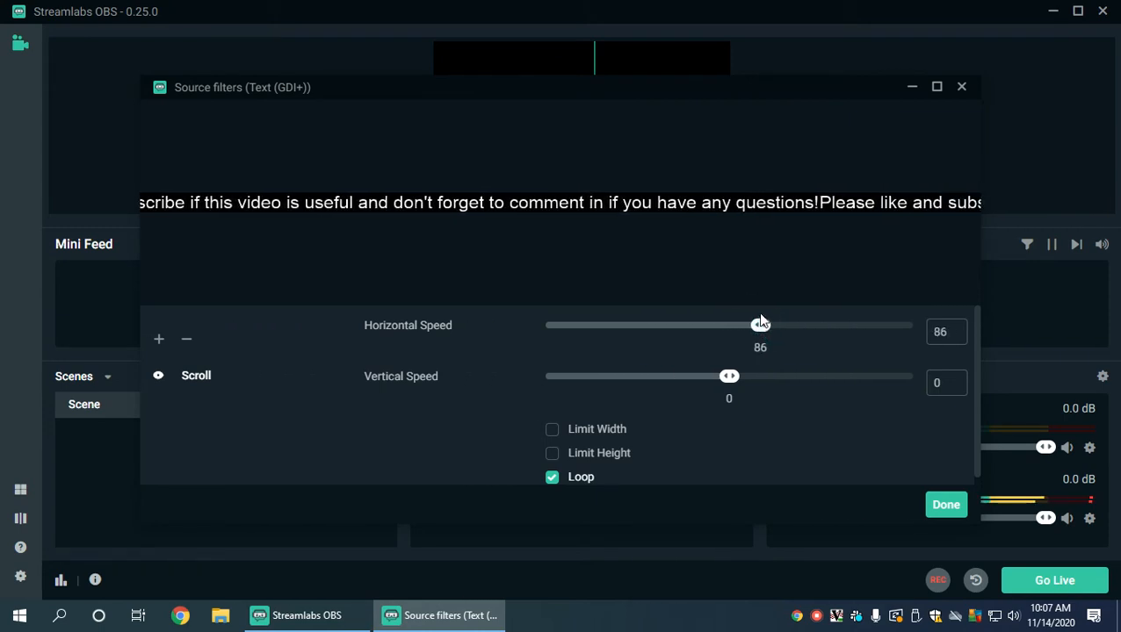
drag(759, 325, 755, 325)
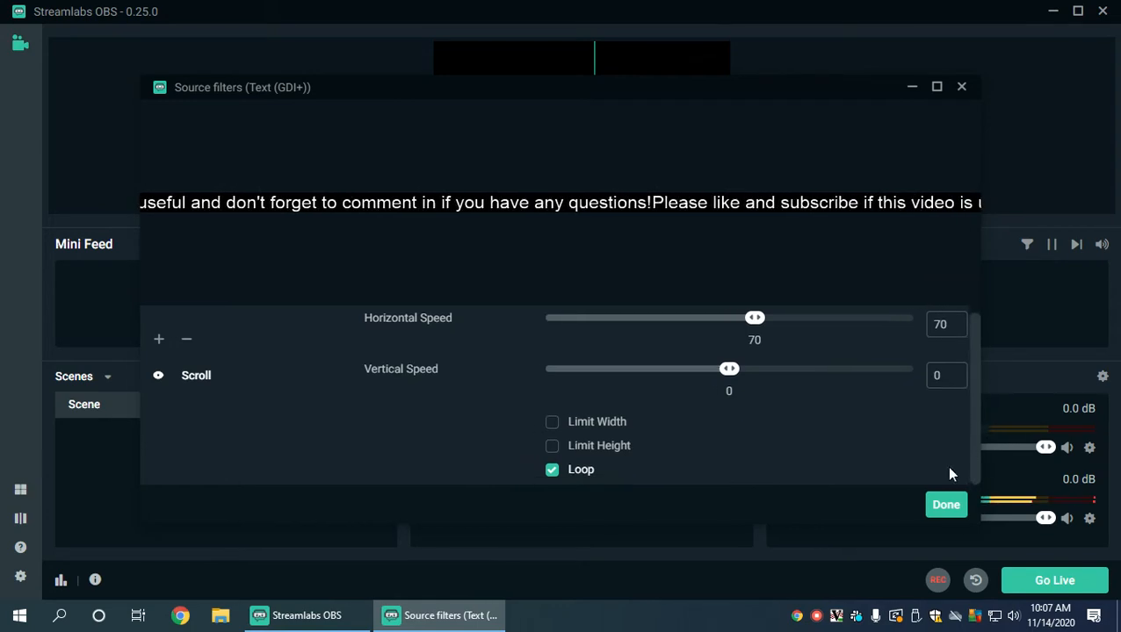
click(945, 504)
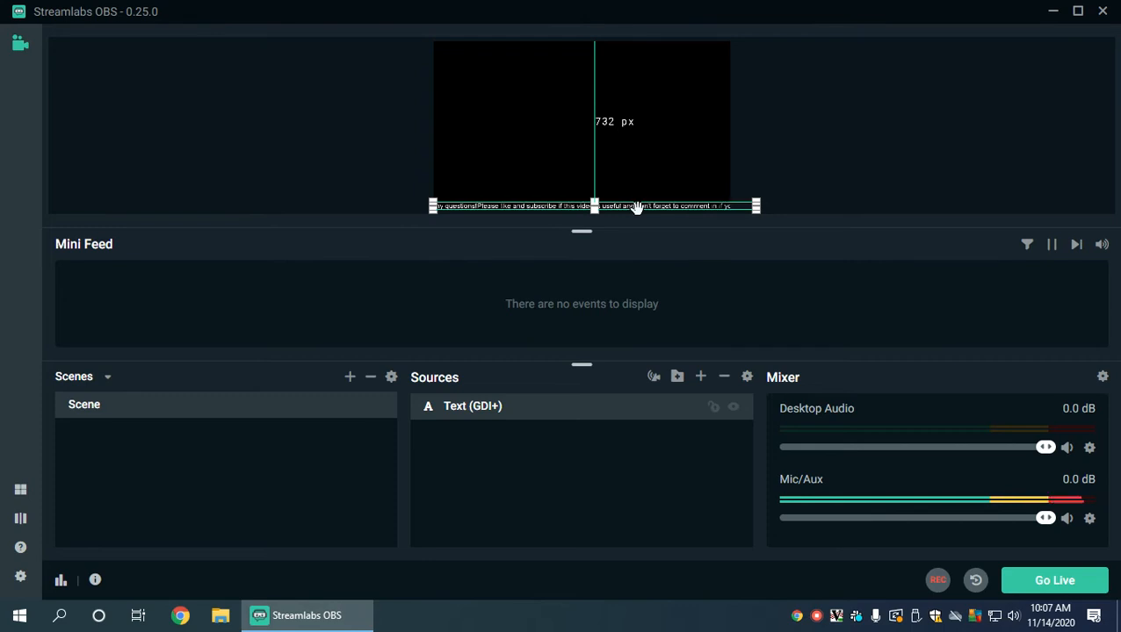
- Open the Add Source catalogue from the Sources panel
click(700, 376)
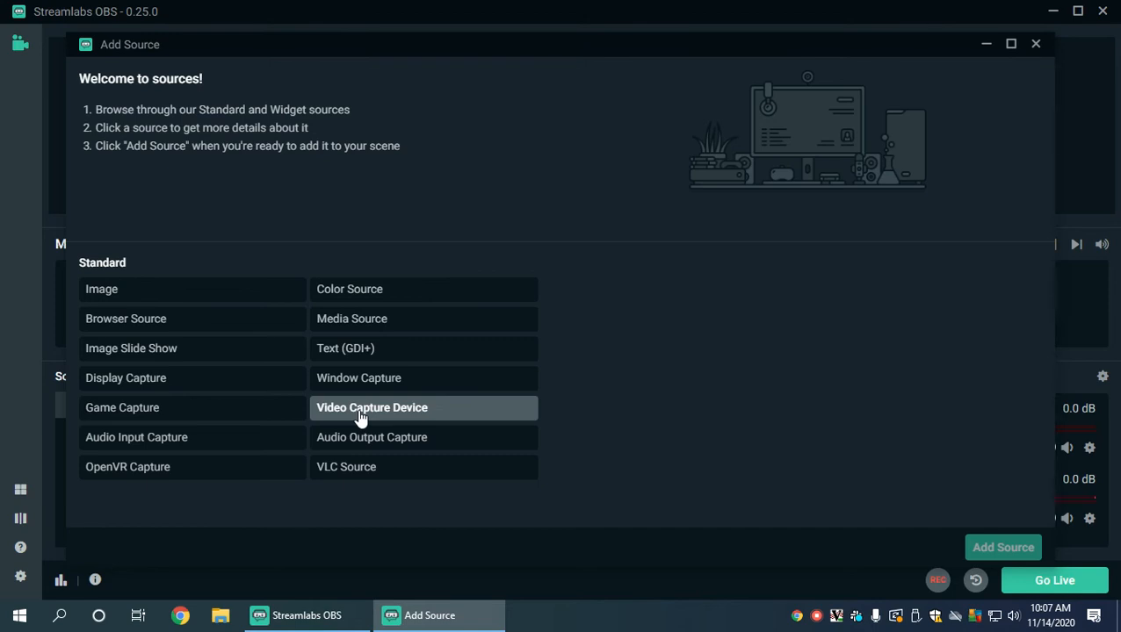
- Add a Video Capture Device source showing the webcam feed
click(371, 408)
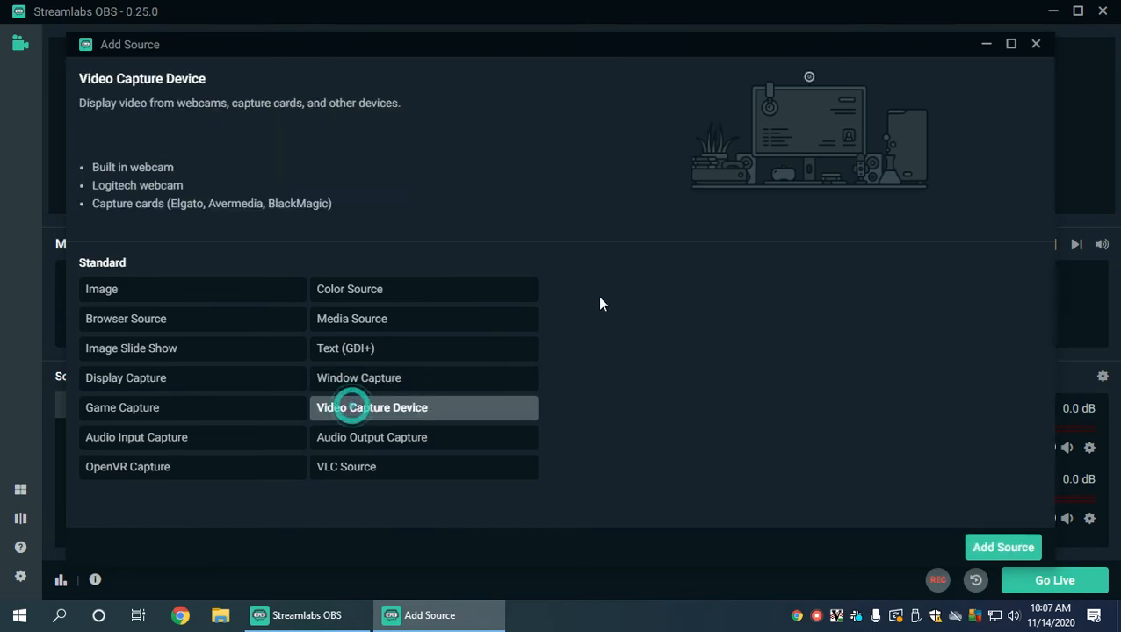
double_click(371, 408)
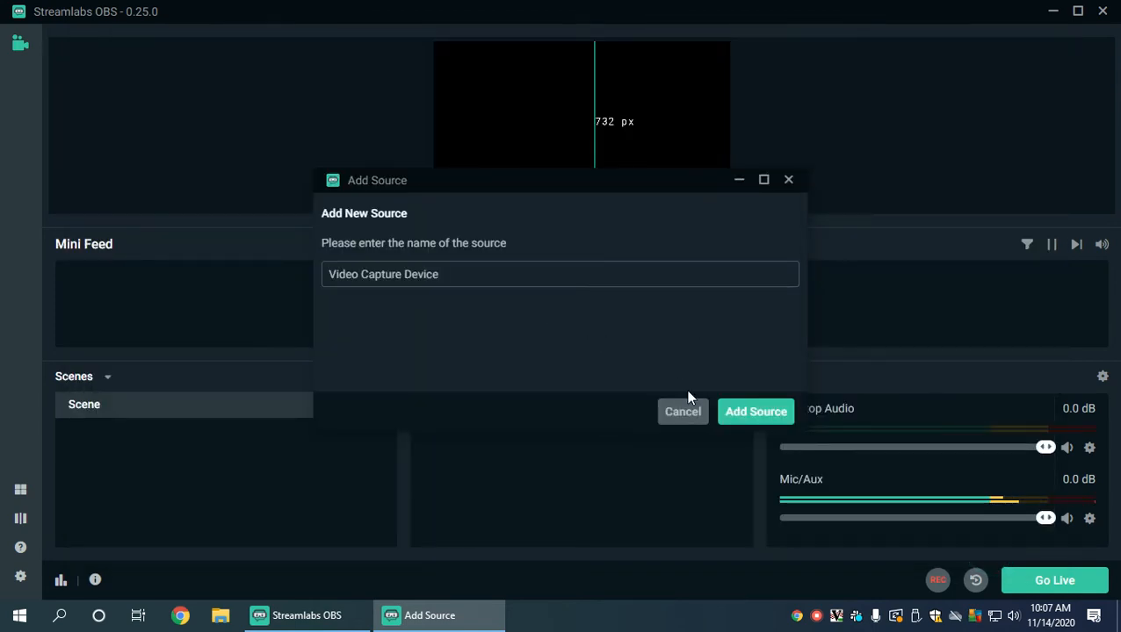
click(755, 411)
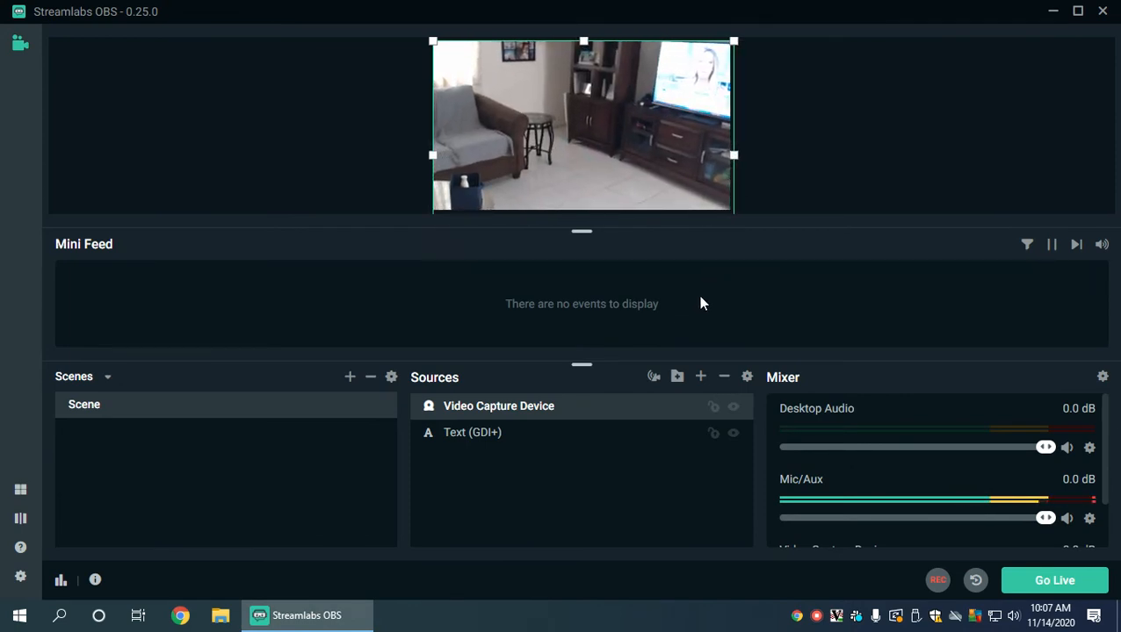
mouse_move(532, 477)
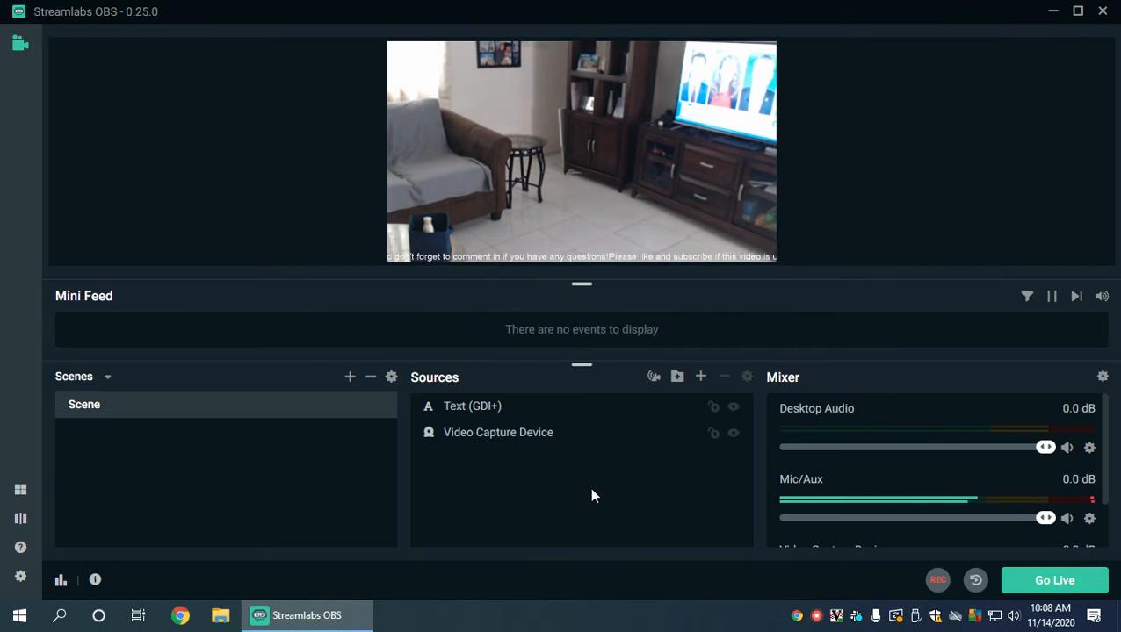
- Add a new Color Source to the scene
click(700, 377)
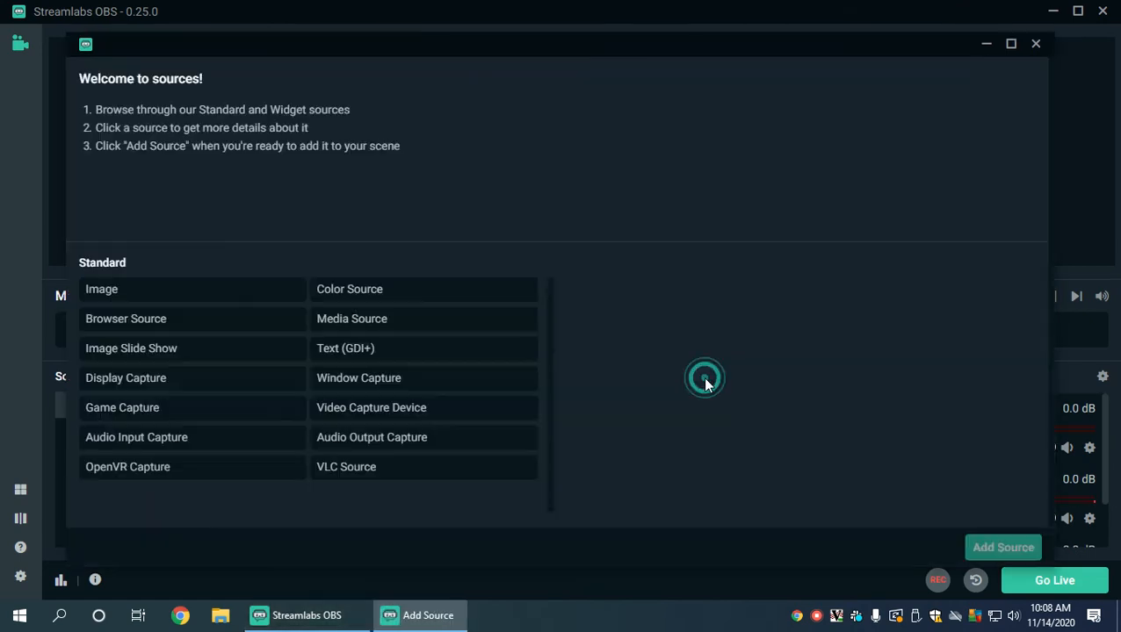
click(350, 289)
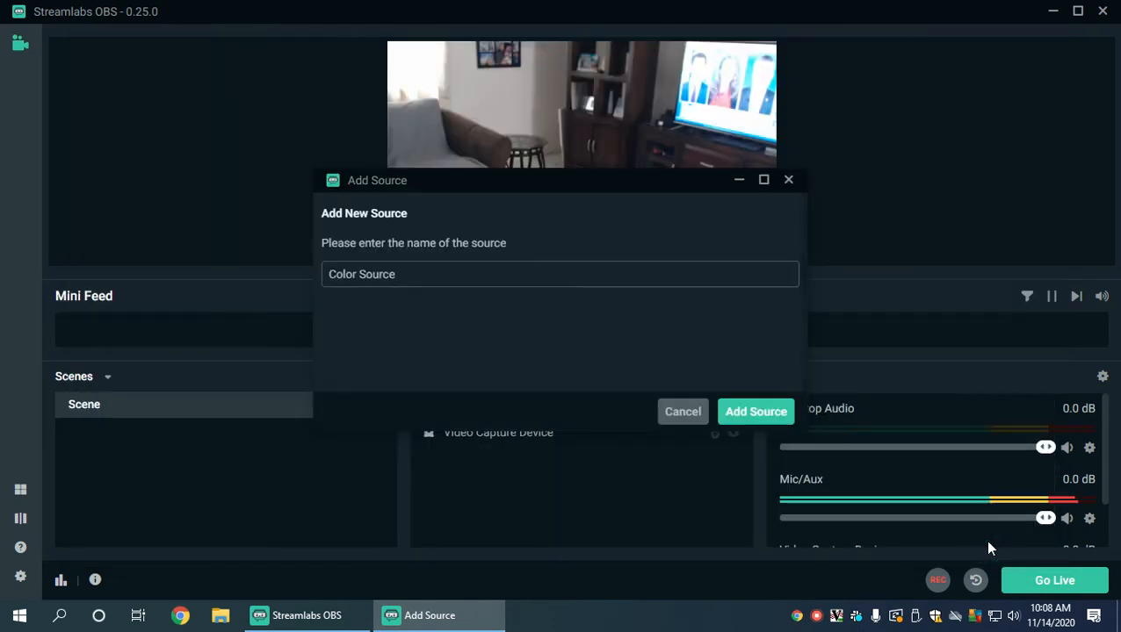
click(755, 411)
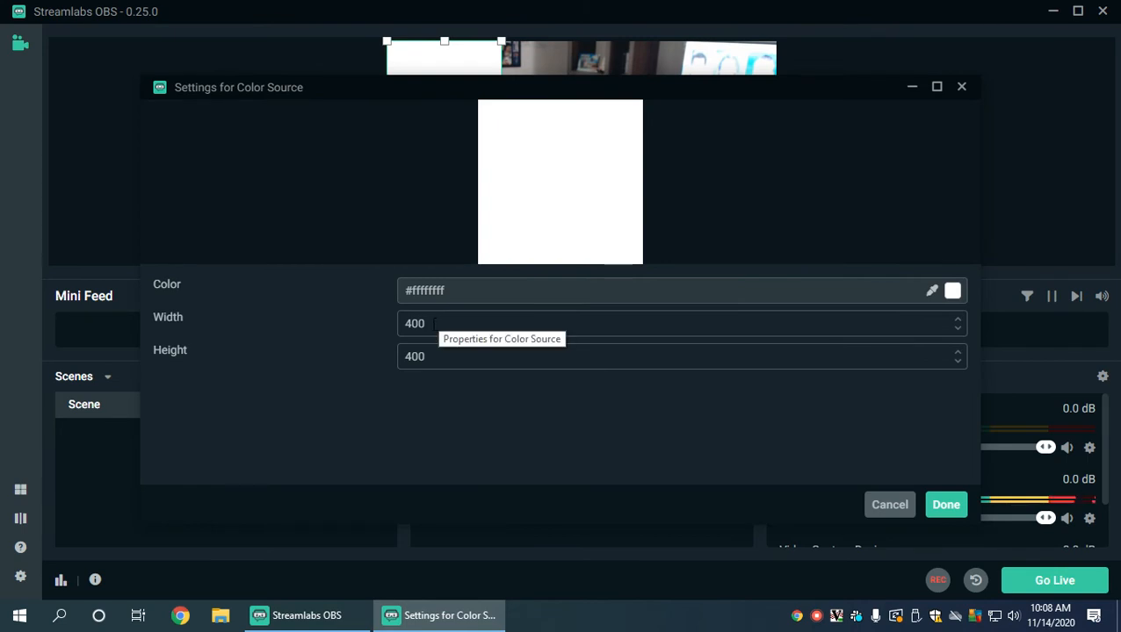
- Start editing the color bar's width and height values
click(415, 355)
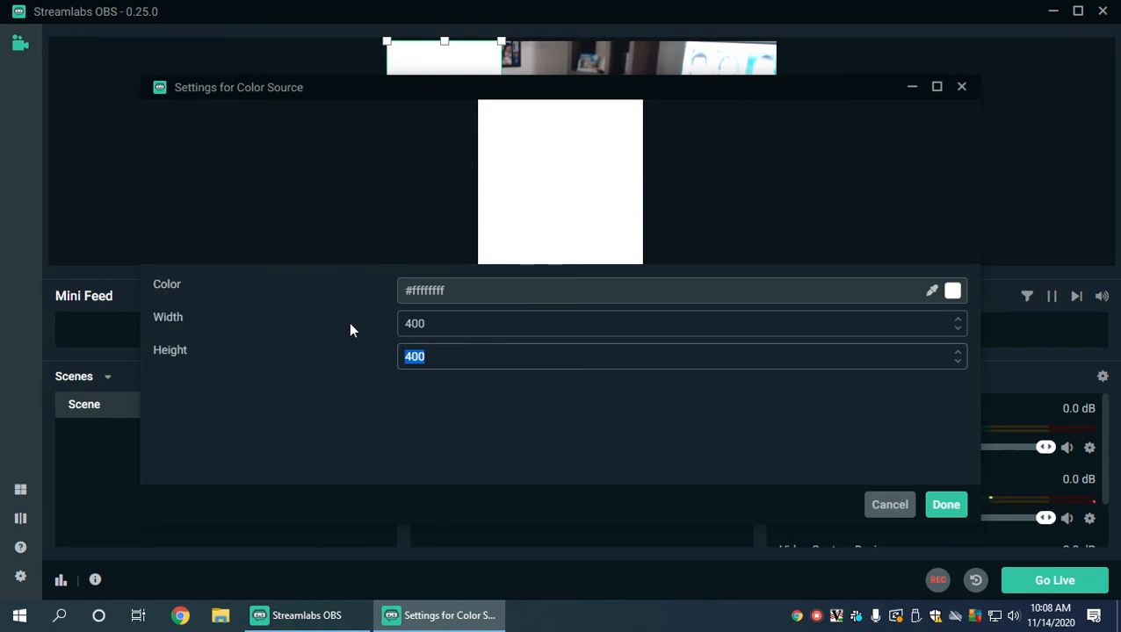
click(415, 323)
text(1300)
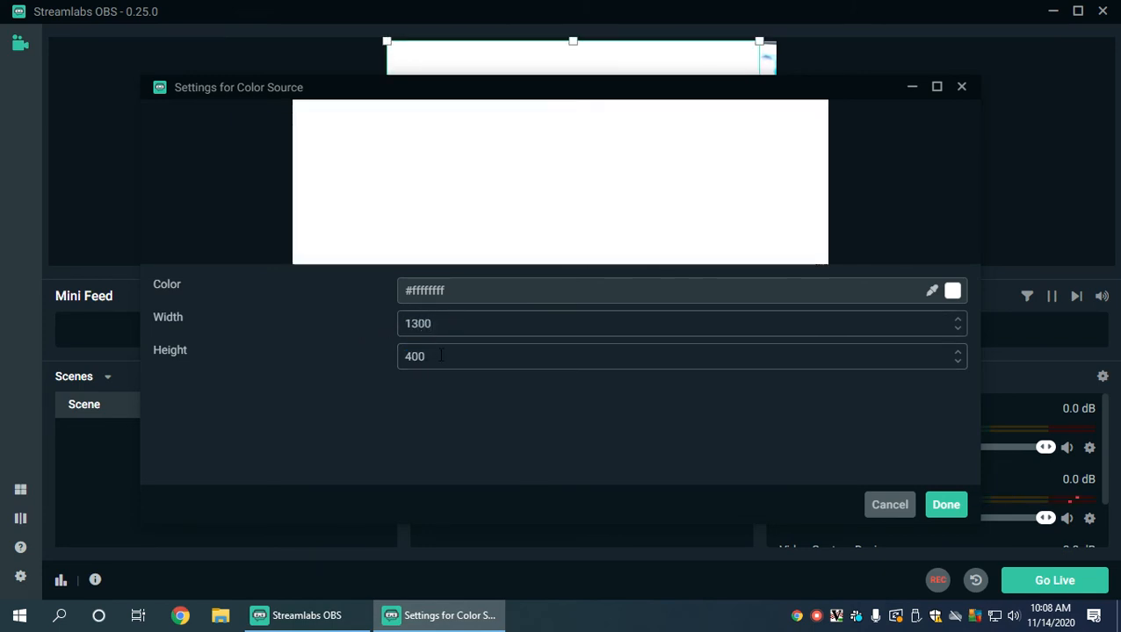
triple_click(414, 355)
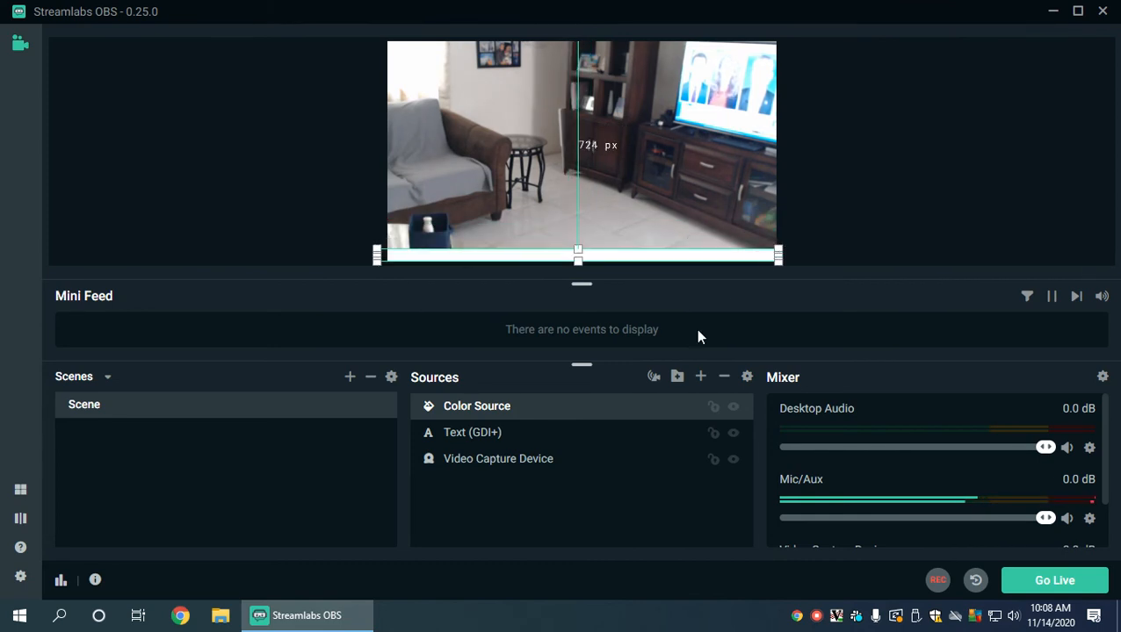
- Select the Text (GDI+) ticker layer, then open the Color Source bar's settings
click(472, 432)
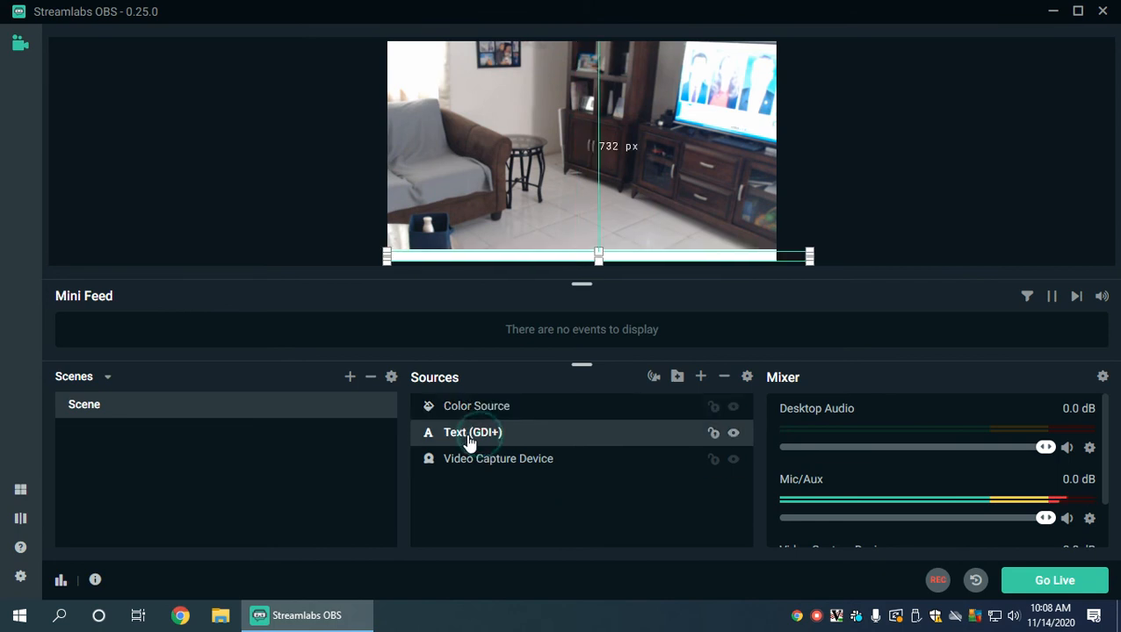
double_click(476, 406)
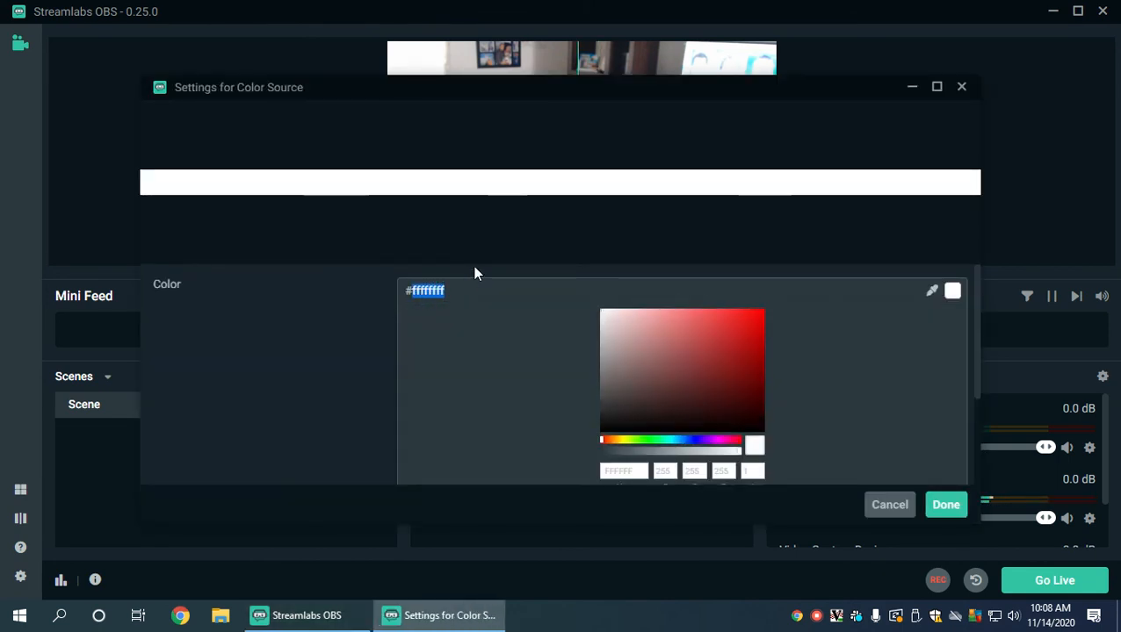
mouse_move(753, 337)
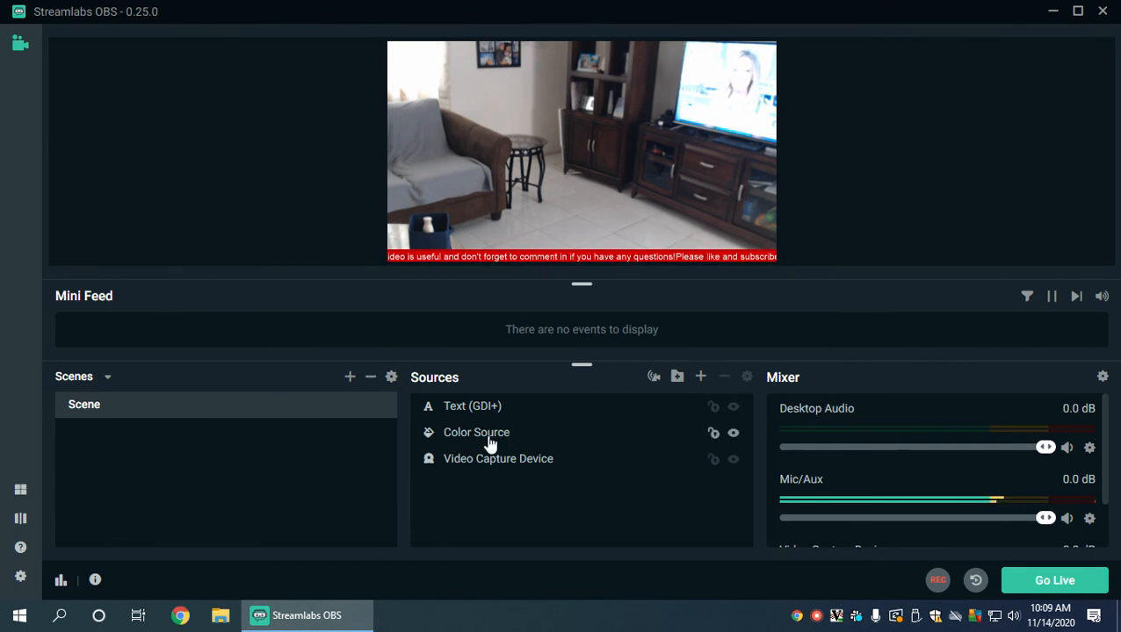
- Reopen the Color Source bar's settings and bring up its colour picker
double_click(477, 432)
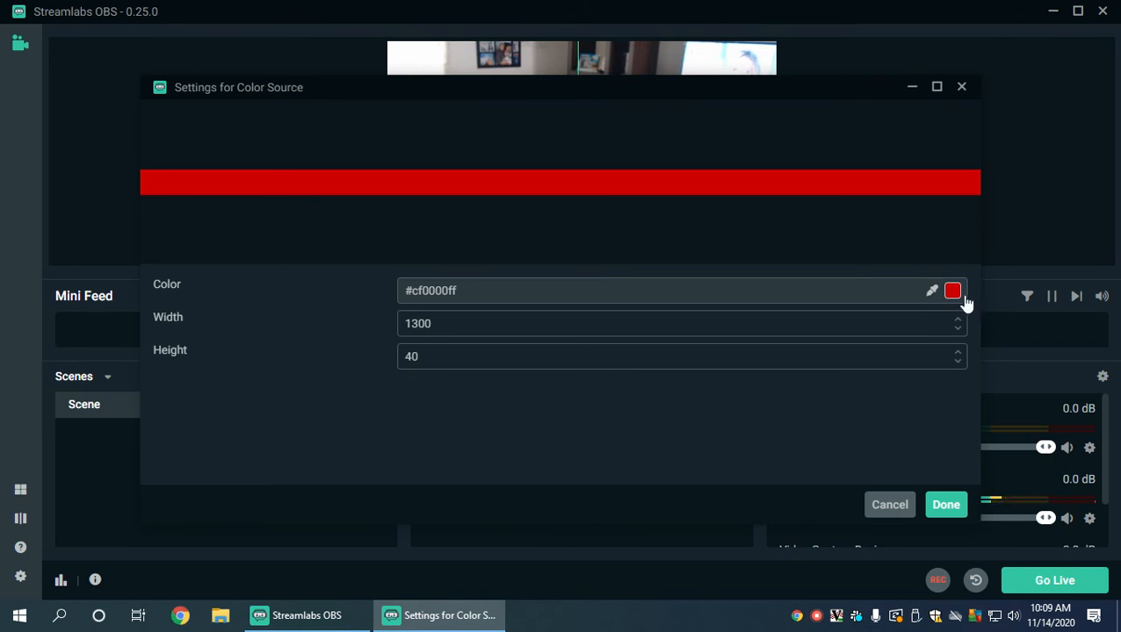
click(952, 290)
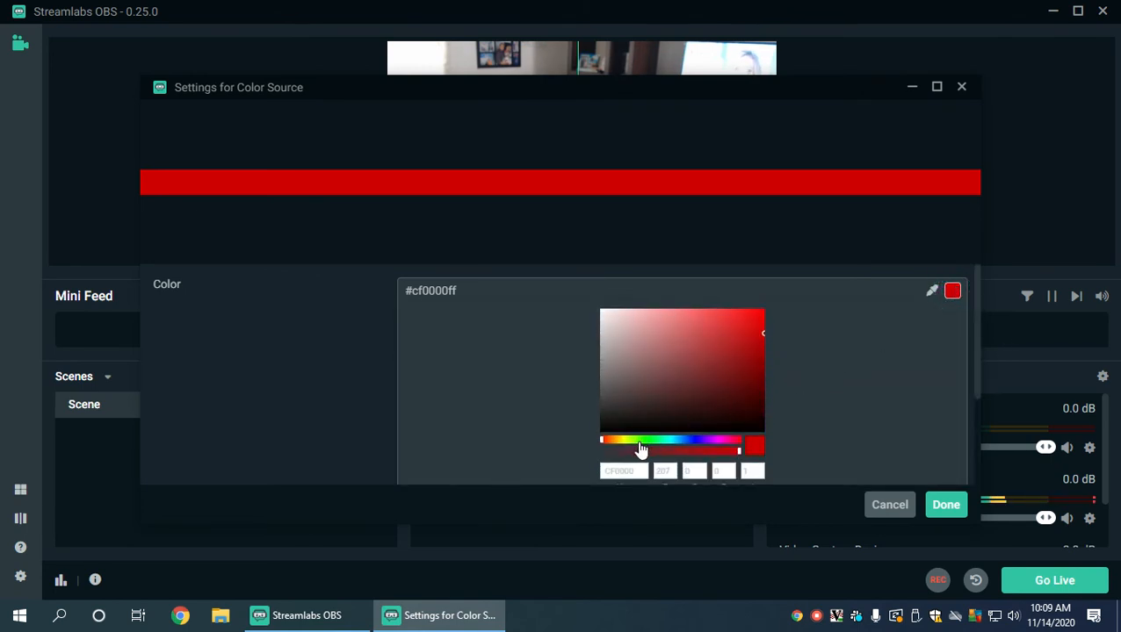